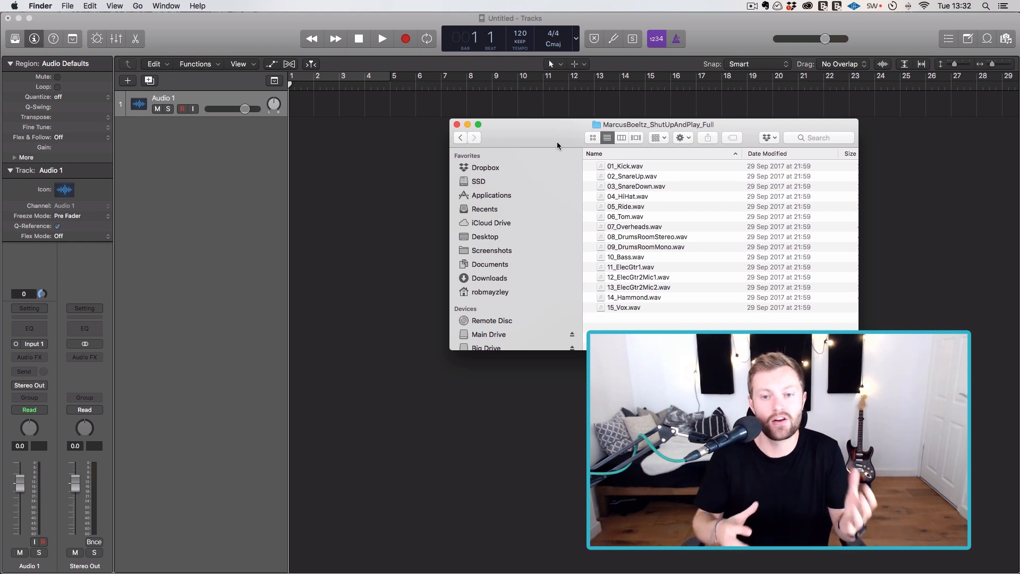
Step: Select the fifteen numbered stem .wav files in Finder
{"action": "left_click", "coordinate": [631, 177]}
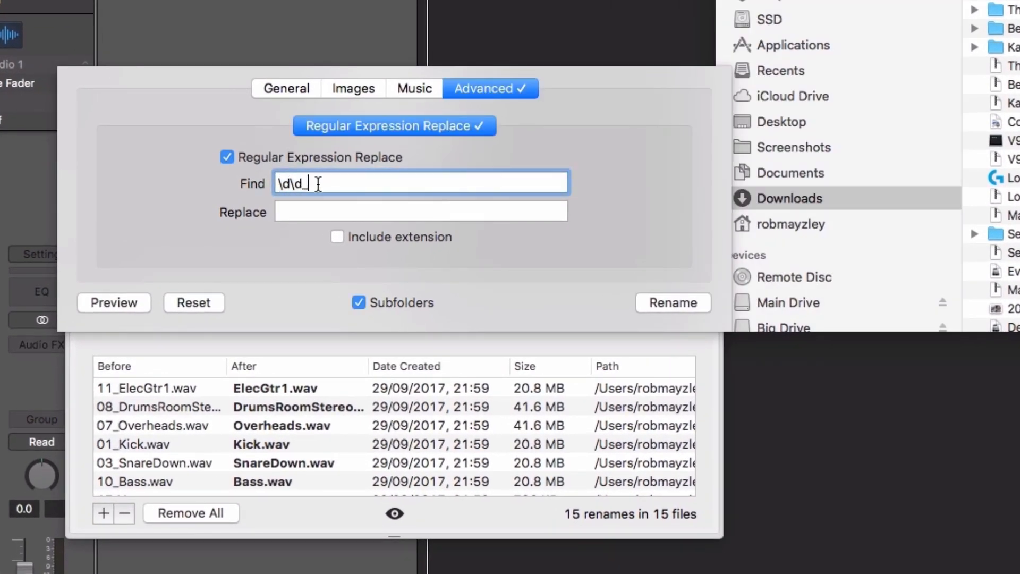
Step: Rename all stems using regex Find \d\d_ with an empty Replace
{"action": "key", "text": "backspace"}
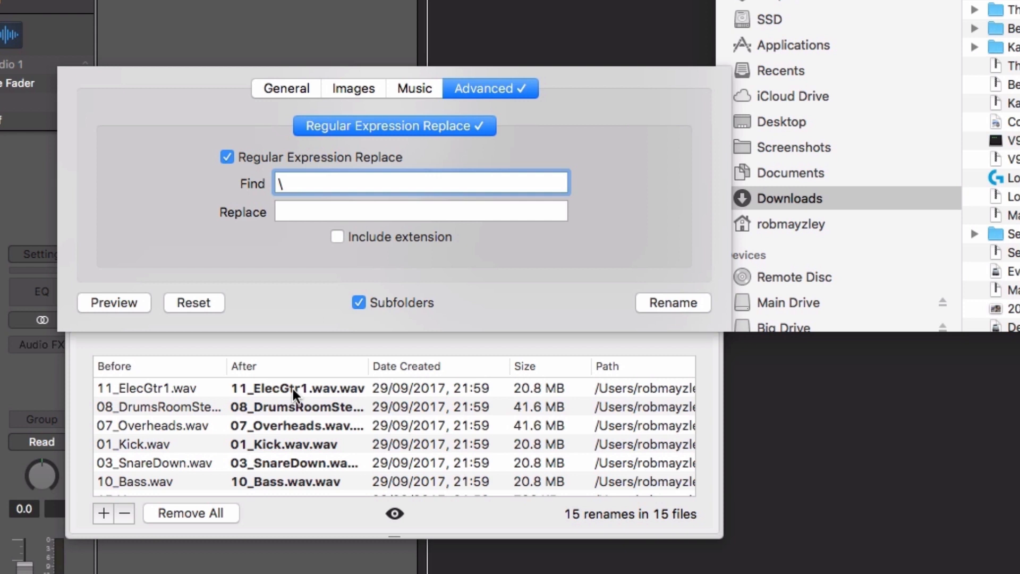
{"action": "mouse_move", "coordinate": [443, 231]}
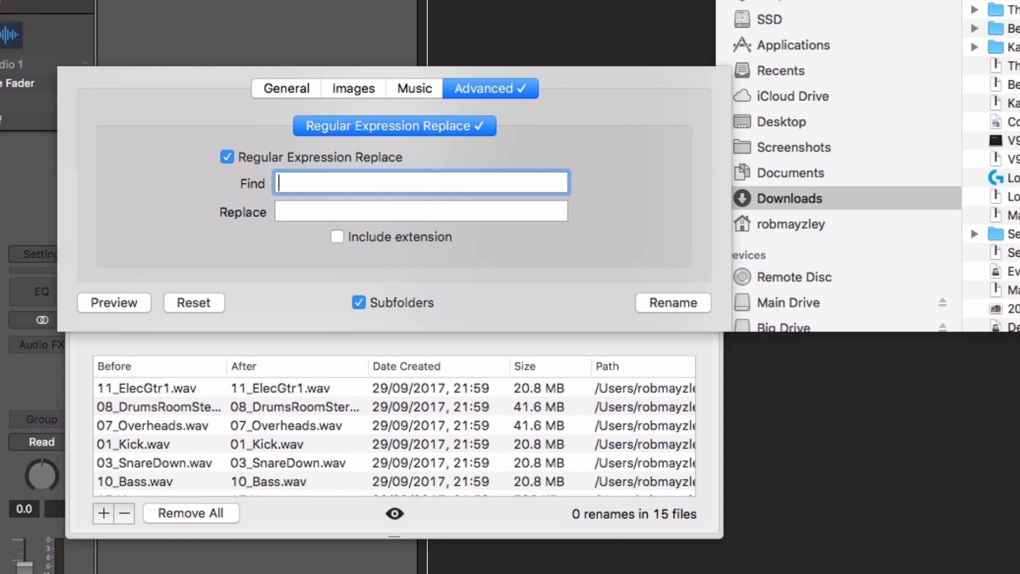
{"action": "type", "text": "\\d"}
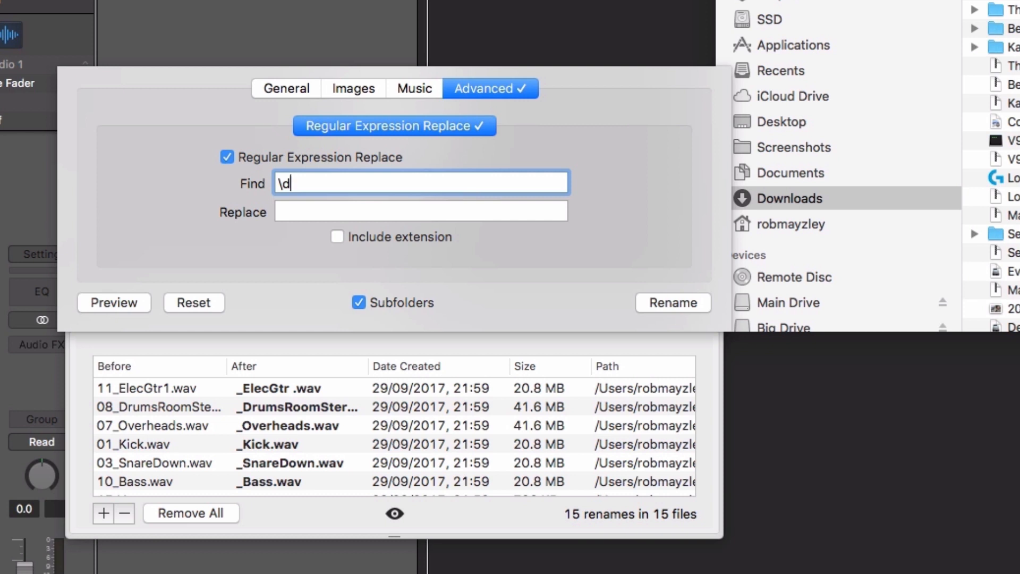
{"action": "type", "text": "_"}
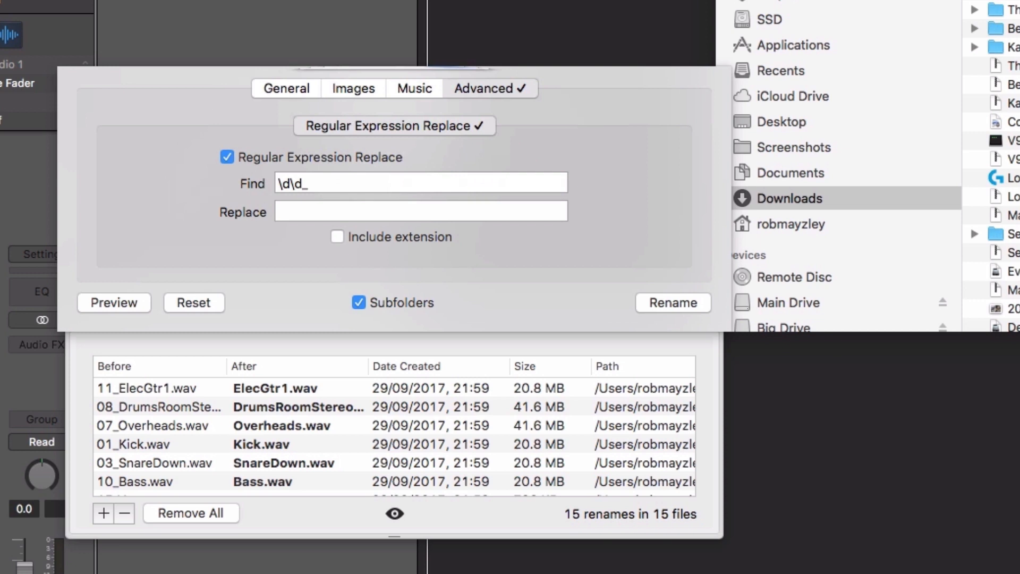
{"action": "left_click", "coordinate": [673, 303]}
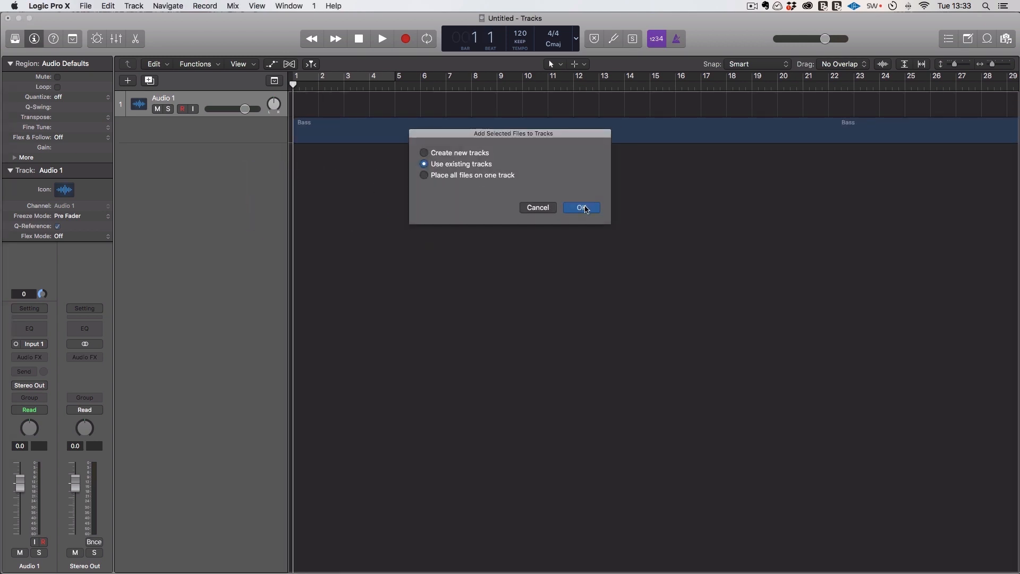
Step: Add the renamed stems to Logic using existing tracks
{"action": "left_click", "coordinate": [580, 207]}
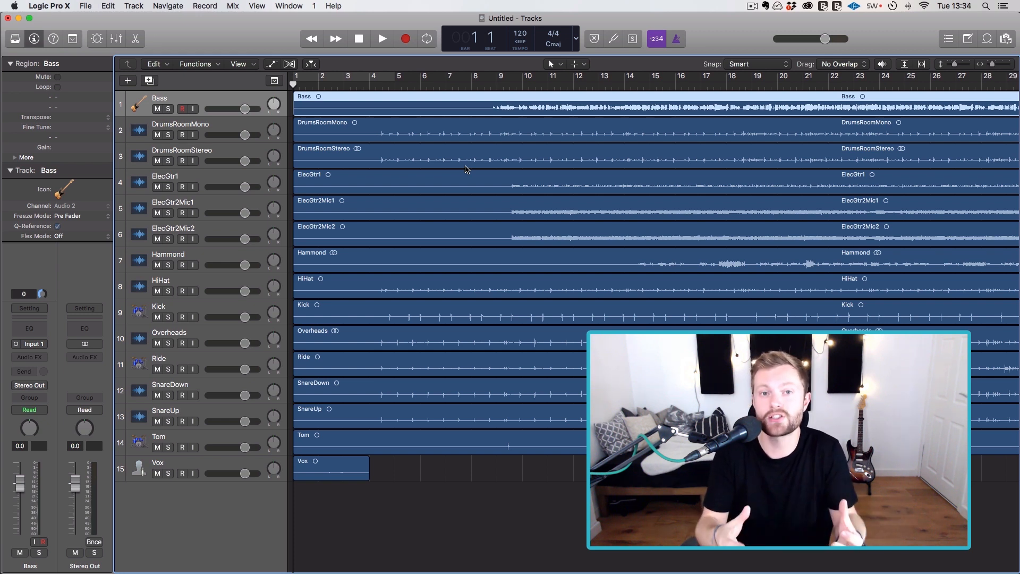
{"action": "mouse_move", "coordinate": [524, 185]}
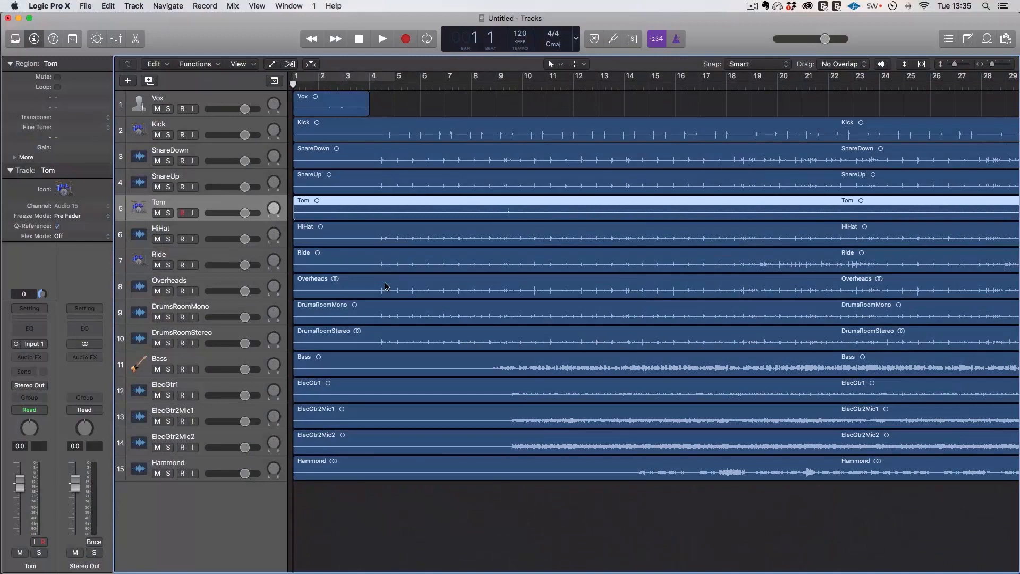
{"action": "mouse_move", "coordinate": [649, 163]}
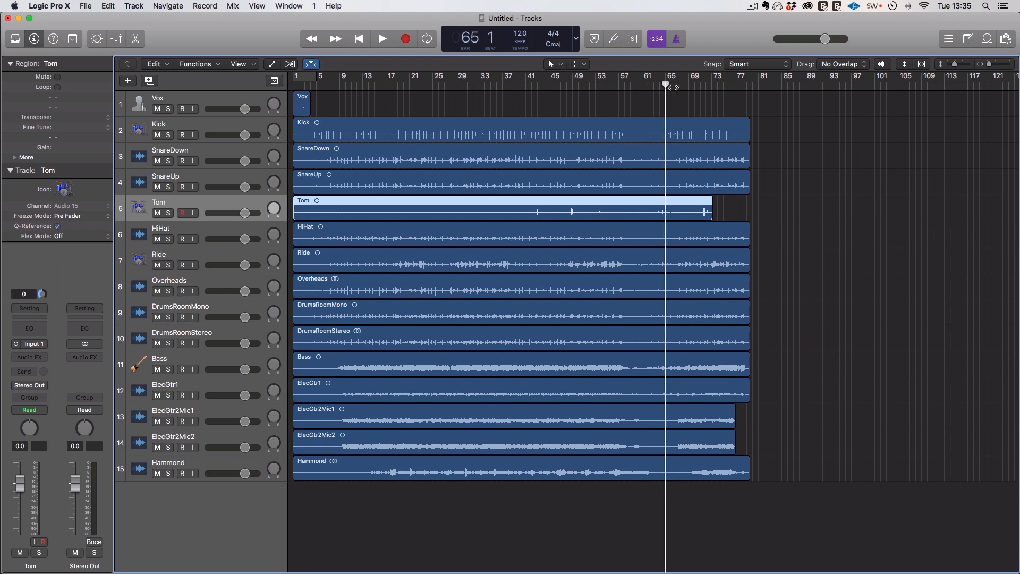
Step: Move the playhead to around bar 65 in the ruler
{"action": "left_click", "coordinate": [382, 38]}
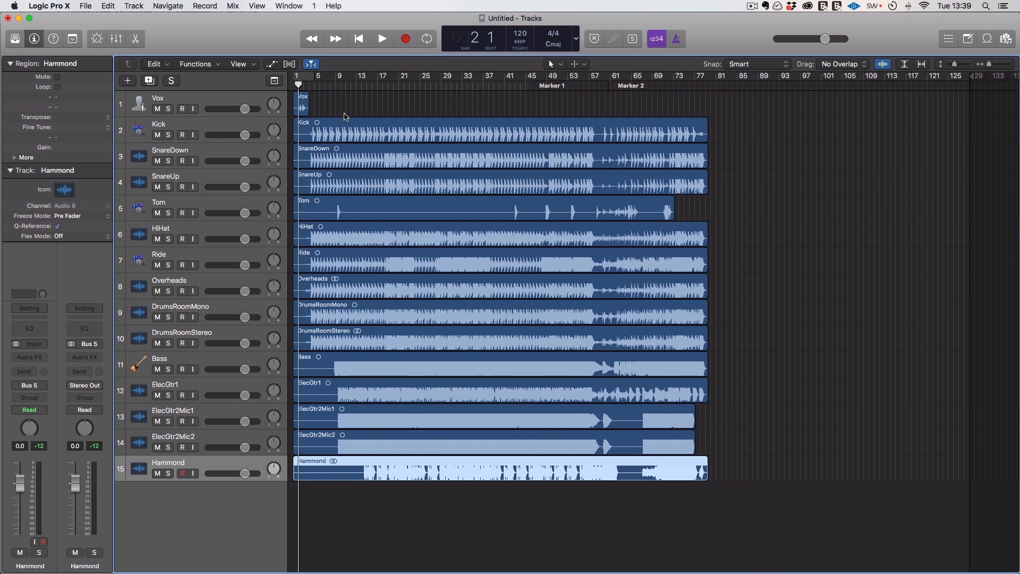
{"action": "mouse_move", "coordinate": [480, 199]}
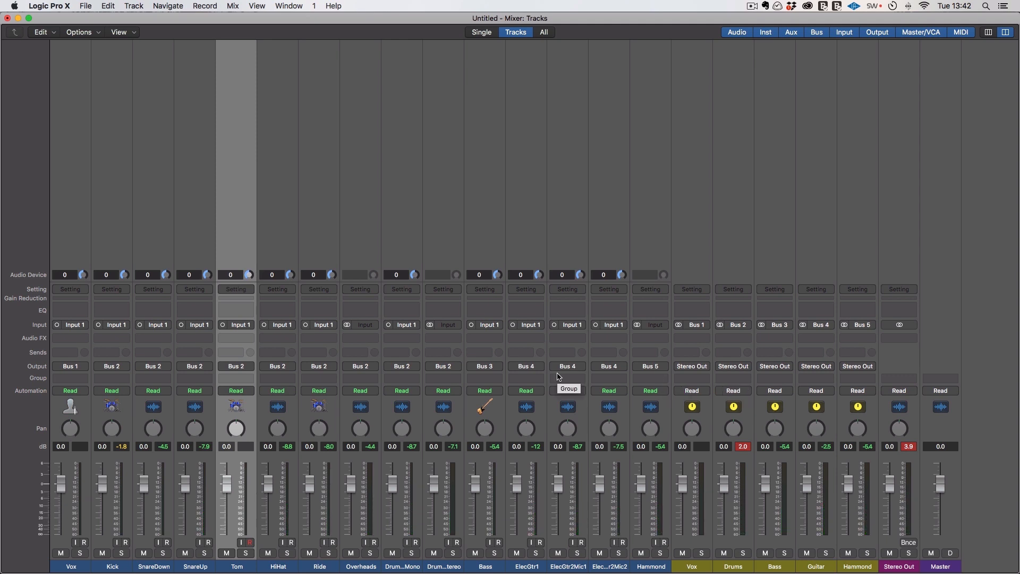
{"action": "mouse_move", "coordinate": [529, 423]}
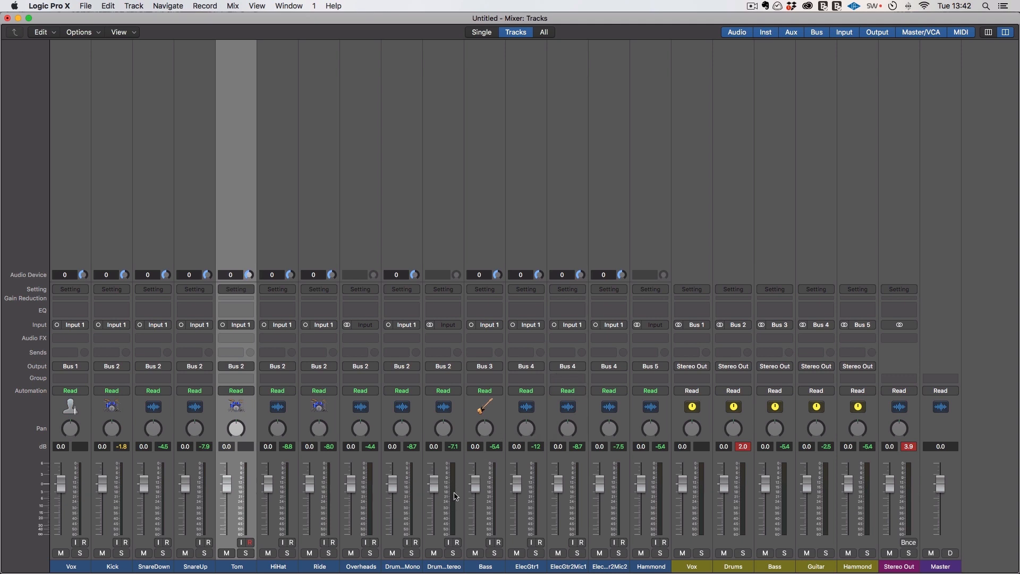
{"action": "mouse_move", "coordinate": [451, 497]}
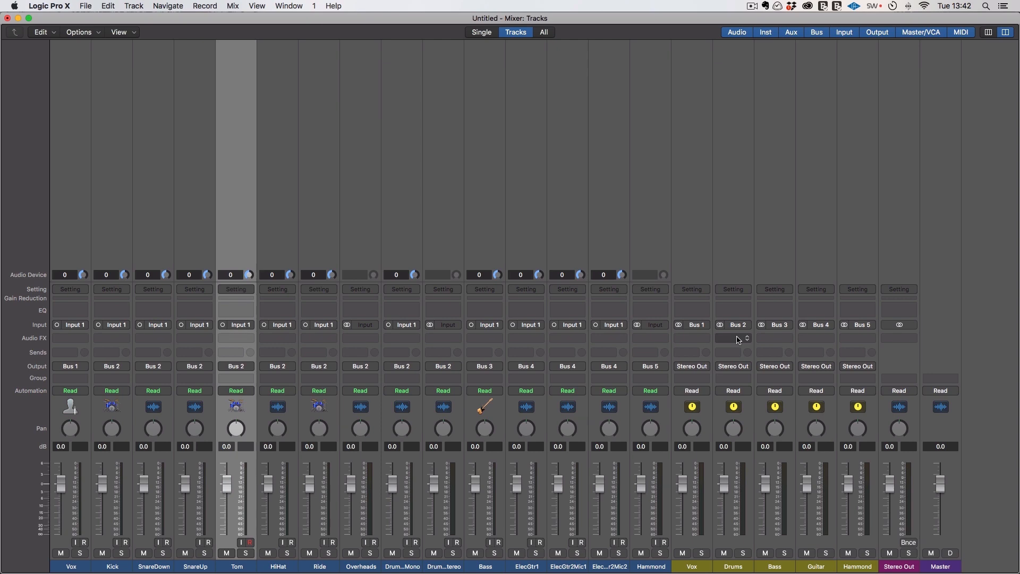
Step: Insert Utility > Gain on the Drums aux and lower it to about -13 dB
{"action": "left_click", "coordinate": [732, 338]}
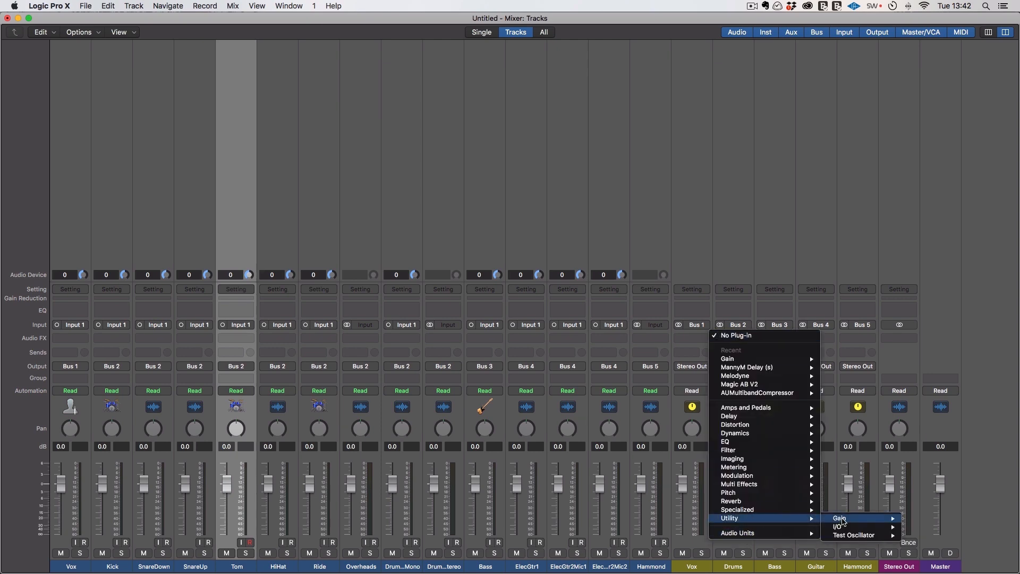
{"action": "left_click", "coordinate": [839, 518]}
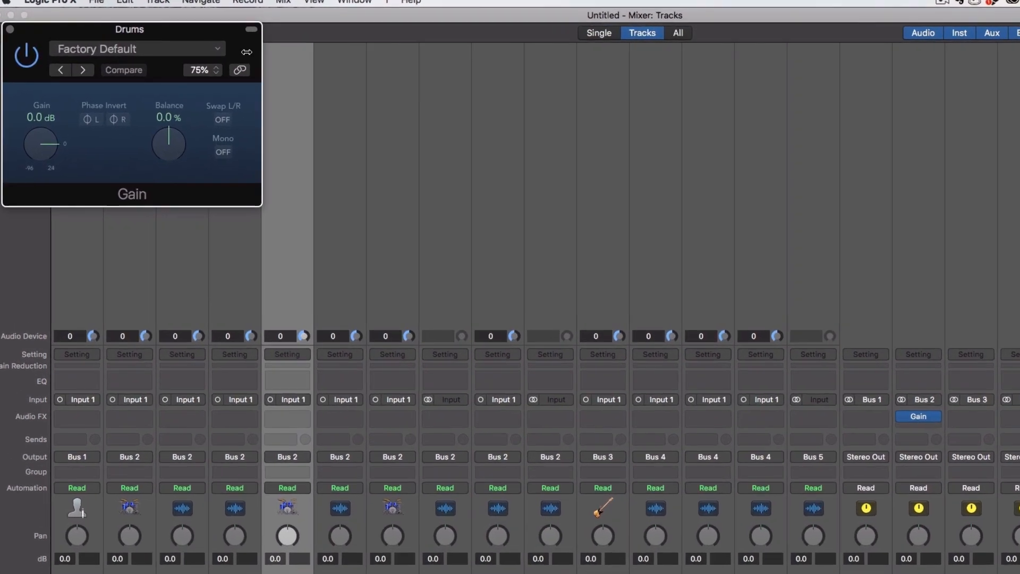
{"action": "left_click_drag", "start_coordinate": [40, 144], "coordinate": [88, 243]}
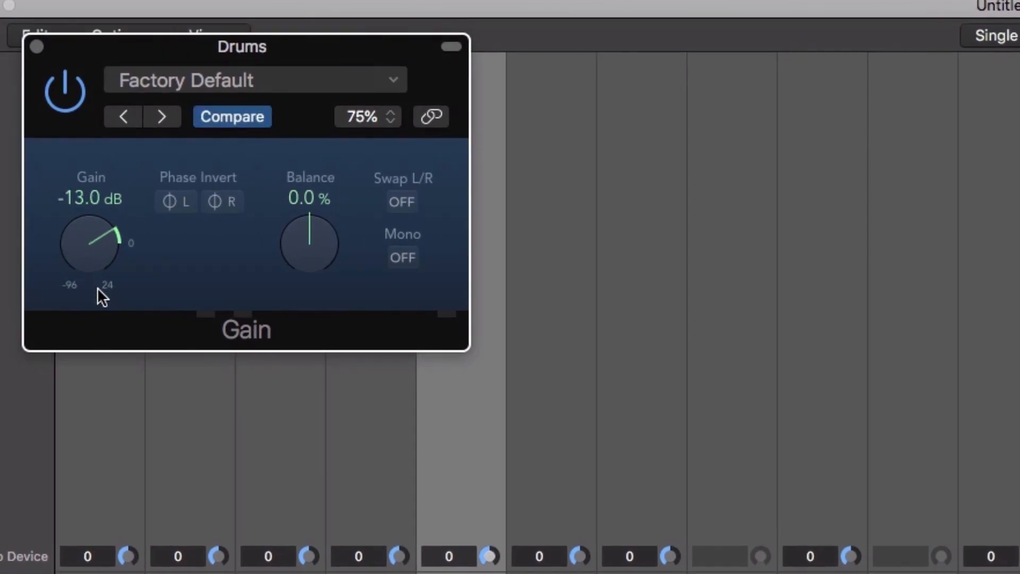
{"action": "left_click_drag", "start_coordinate": [101, 296], "coordinate": [91, 244]}
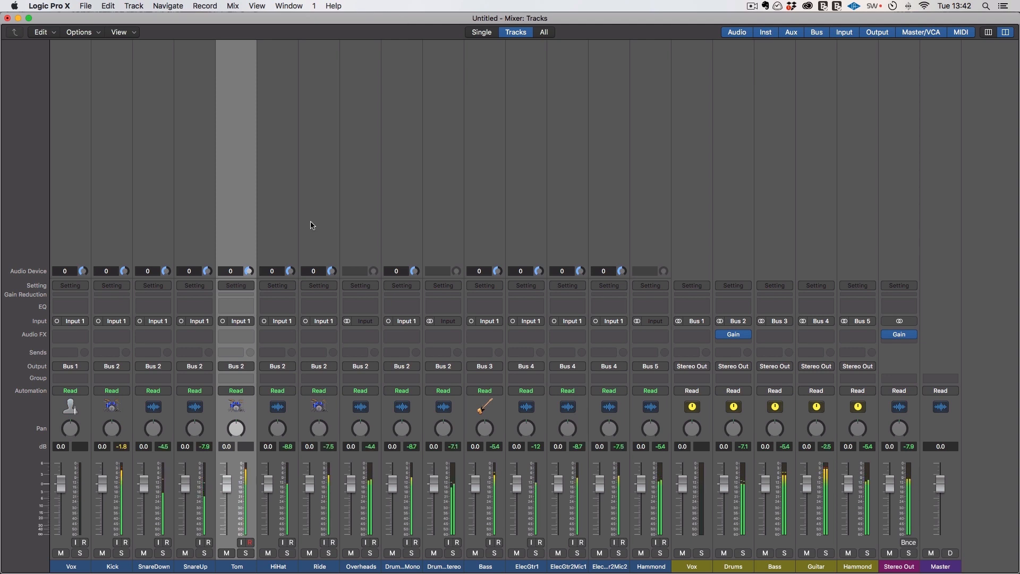
Step: Insert a mono Gain on Kick and trim it to about -3.4 dB
{"action": "left_click", "coordinate": [111, 334]}
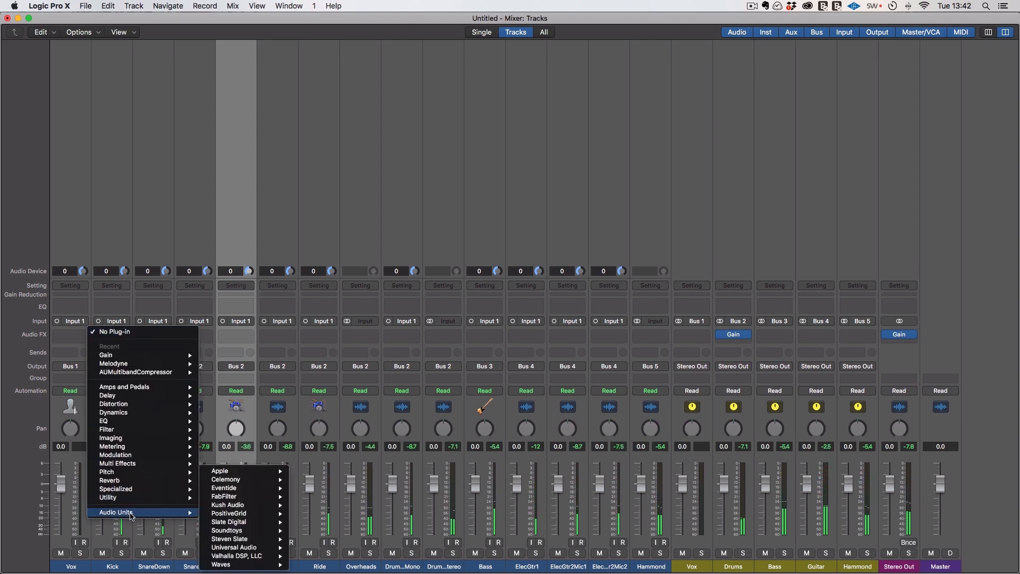
{"action": "mouse_move", "coordinate": [107, 497]}
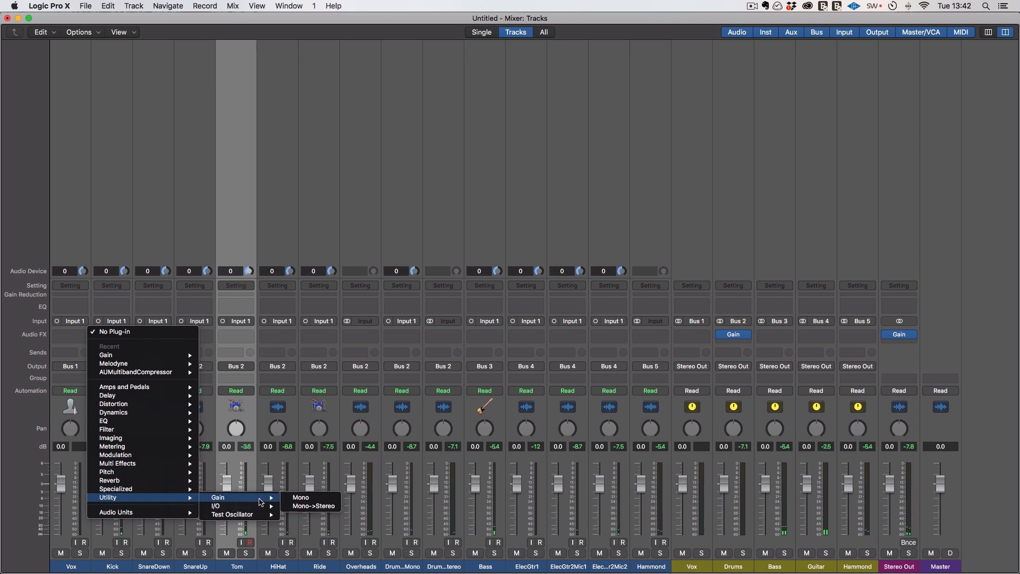
{"action": "left_click", "coordinate": [300, 497]}
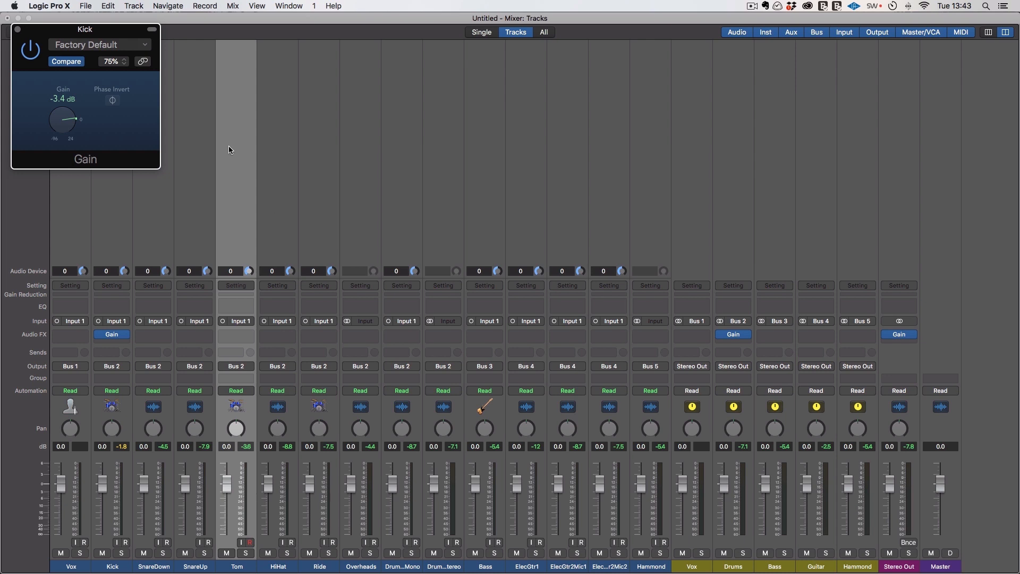
{"action": "left_click_drag", "start_coordinate": [63, 119], "coordinate": [64, 124]}
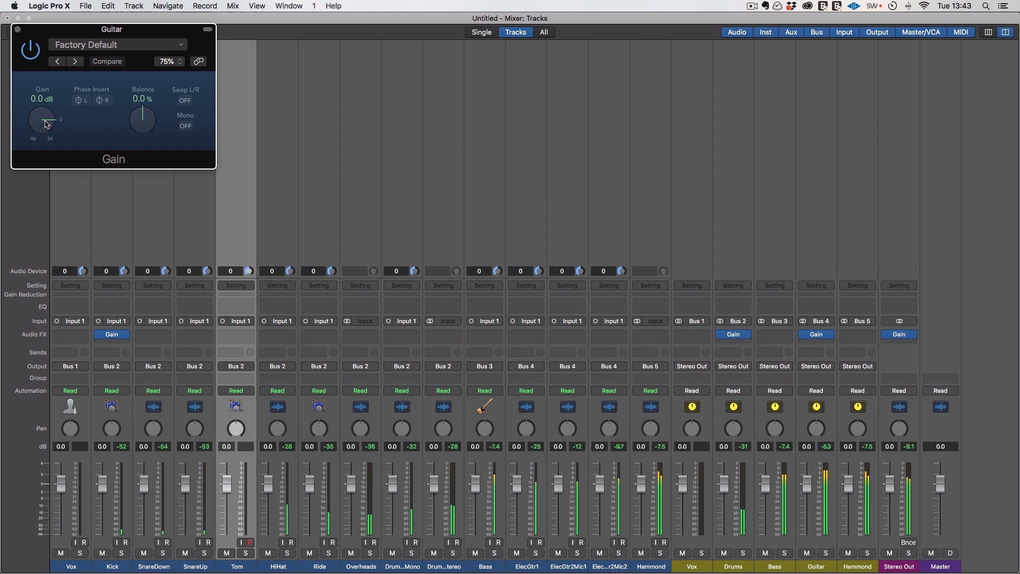
Step: Turn the Guitar aux Gain down to about -5.3 dB
{"action": "left_click_drag", "start_coordinate": [46, 121], "coordinate": [46, 130]}
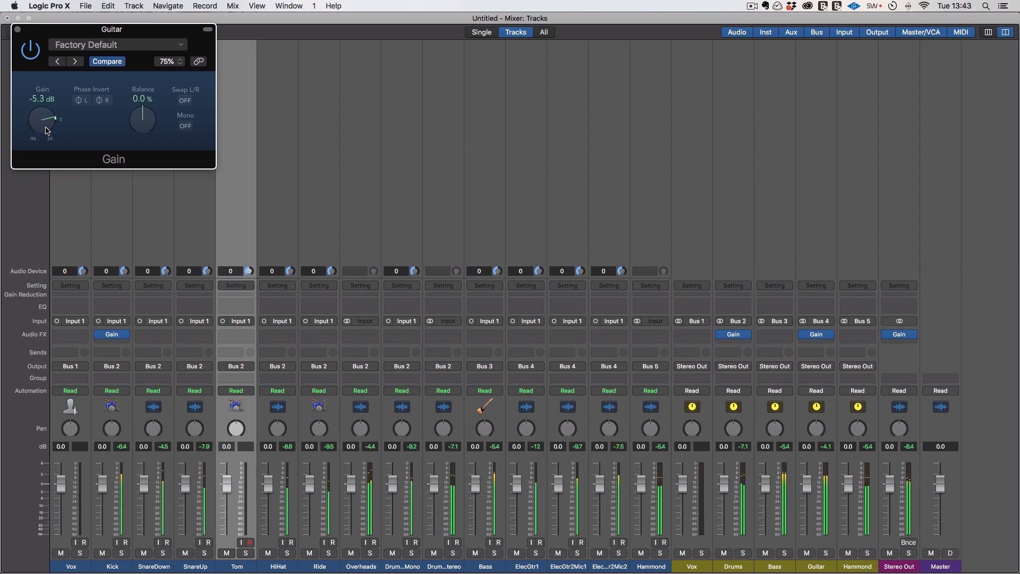
{"action": "mouse_move", "coordinate": [212, 133]}
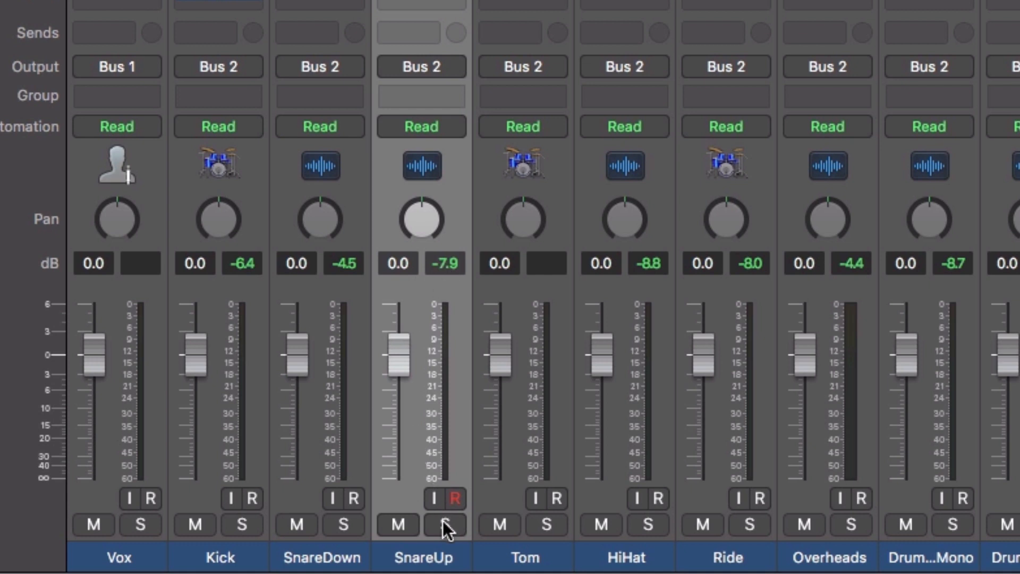
Step: Solo a snare channel and rename SnareUp to 'Snar Top'
{"action": "left_click", "coordinate": [446, 525]}
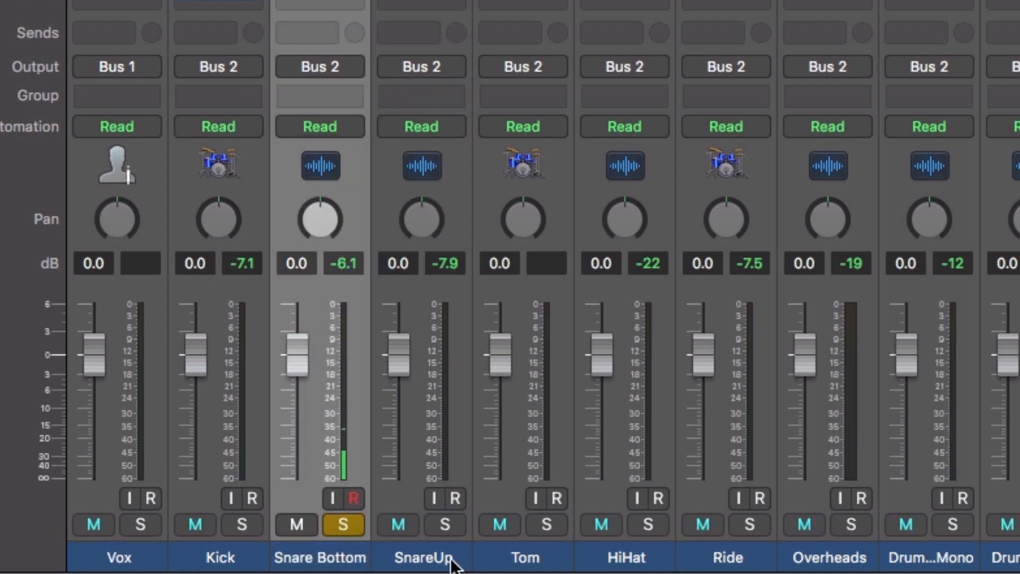
{"action": "double_click", "coordinate": [421, 557]}
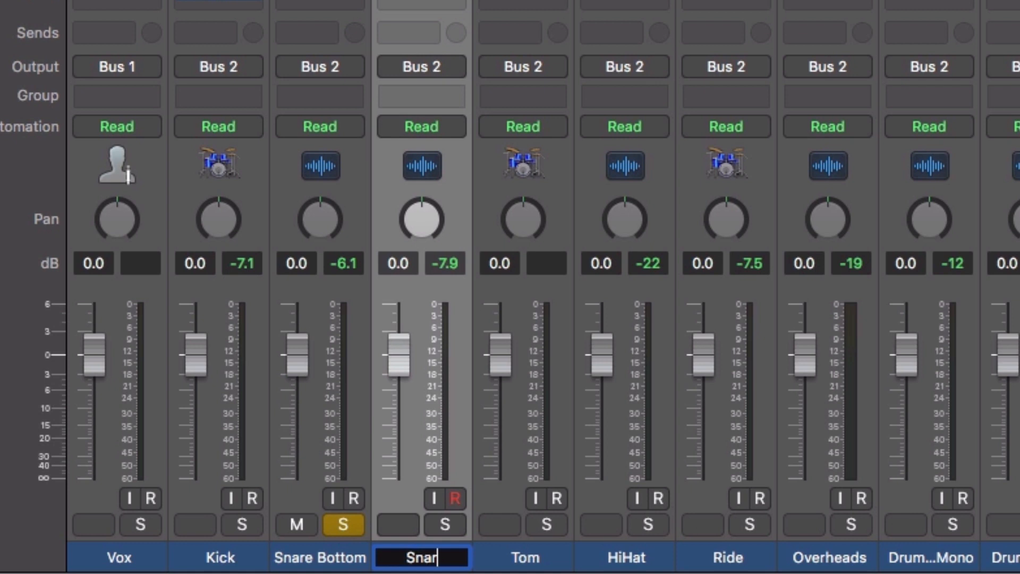
{"action": "type", "text": "Snar Top"}
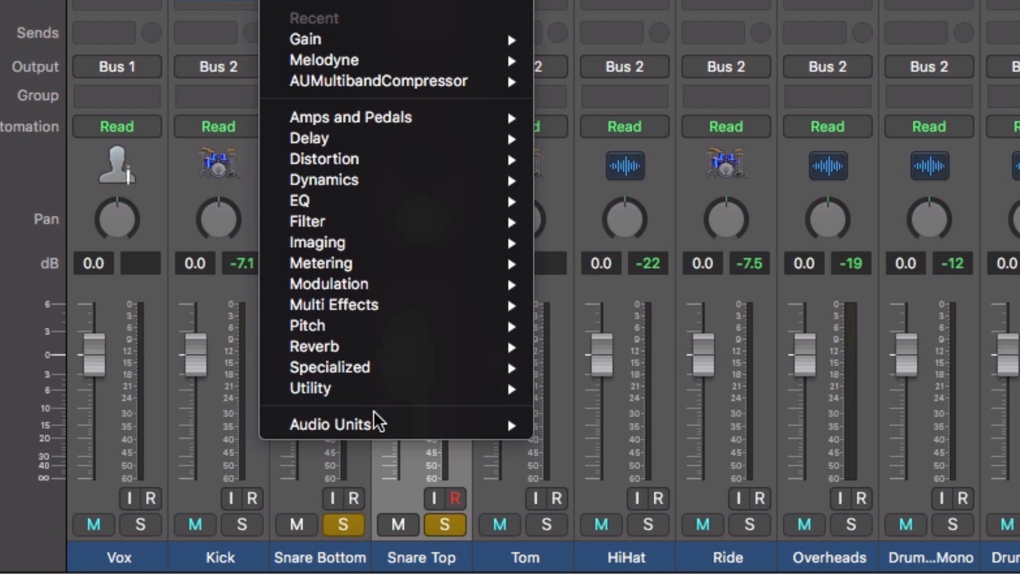
{"action": "mouse_move", "coordinate": [309, 389]}
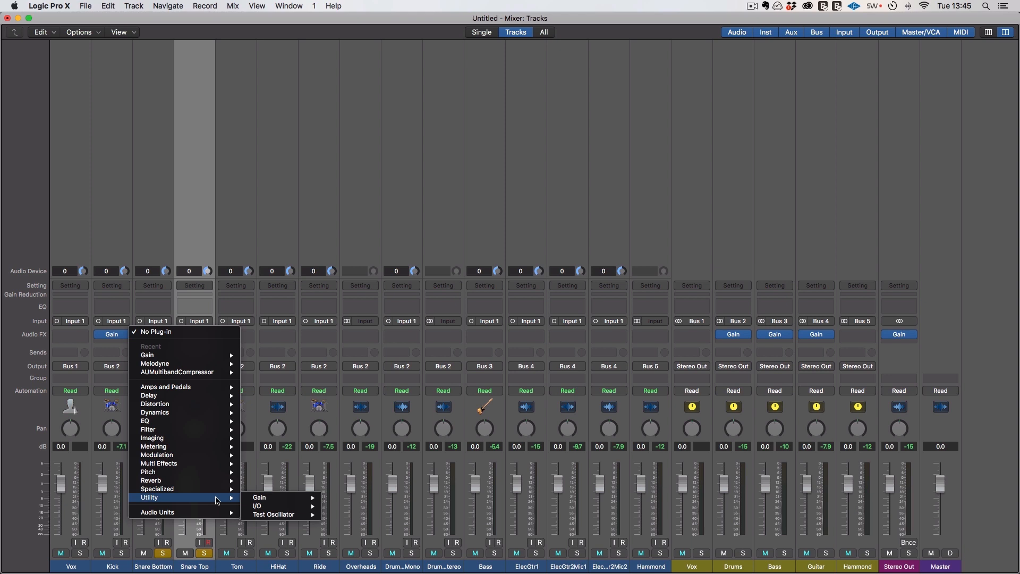
{"action": "mouse_move", "coordinate": [259, 497]}
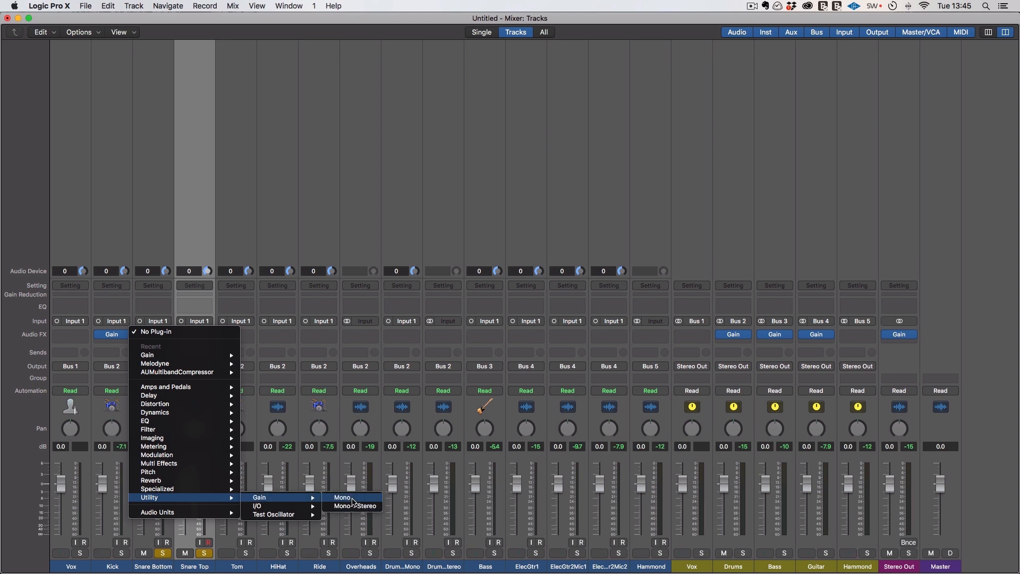
Step: Insert a mono Gain on Snare Bottom and toggle Phase Invert to compare
{"action": "left_click", "coordinate": [341, 498]}
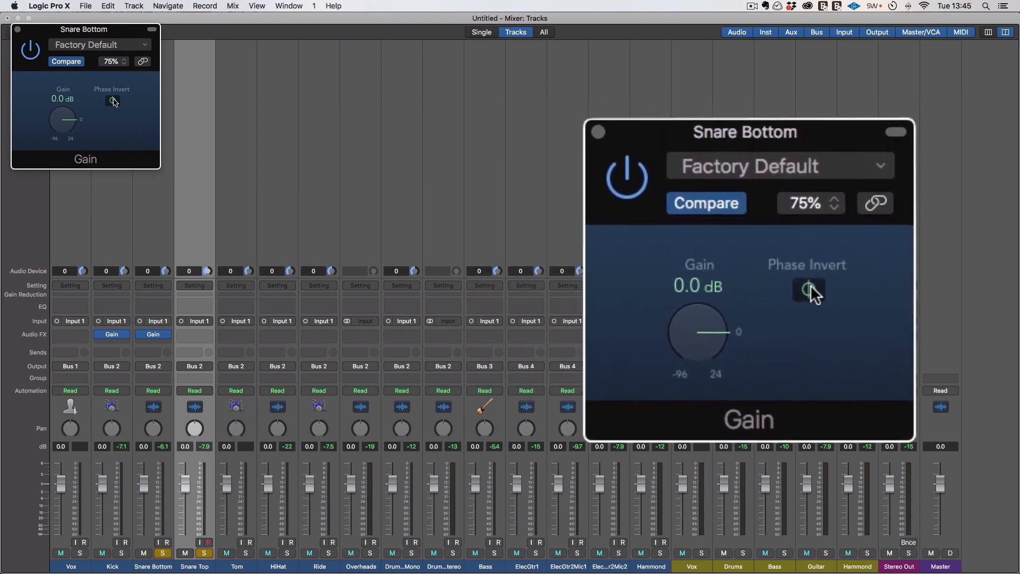
{"action": "left_click_drag", "start_coordinate": [745, 131], "coordinate": [784, 138]}
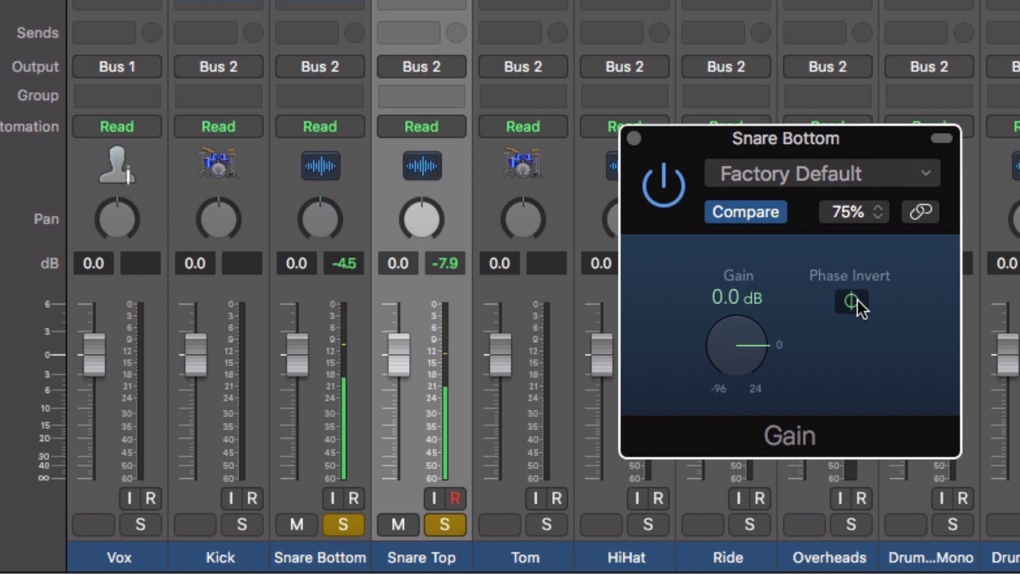
{"action": "left_click", "coordinate": [853, 301]}
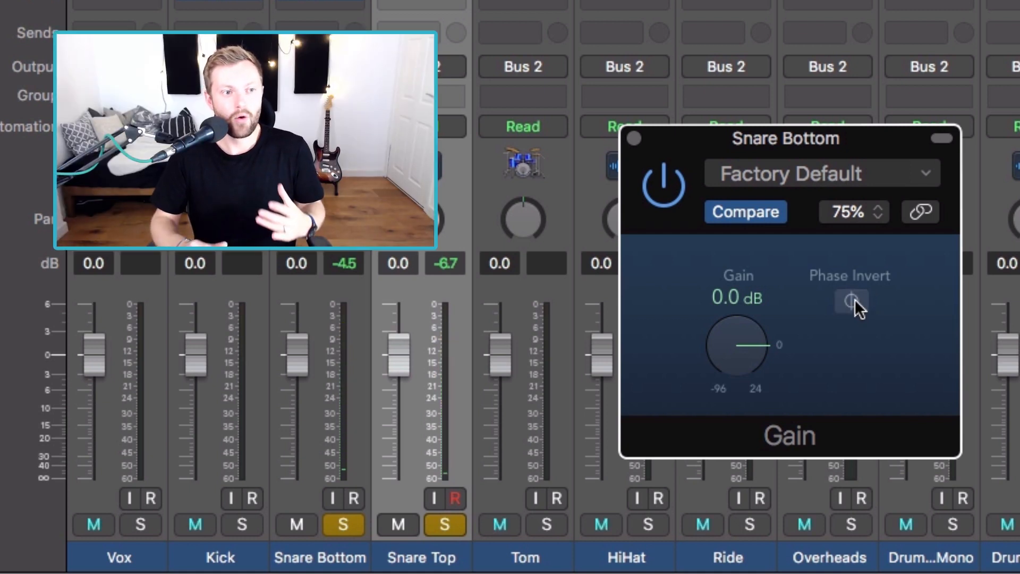
{"action": "mouse_move", "coordinate": [937, 383]}
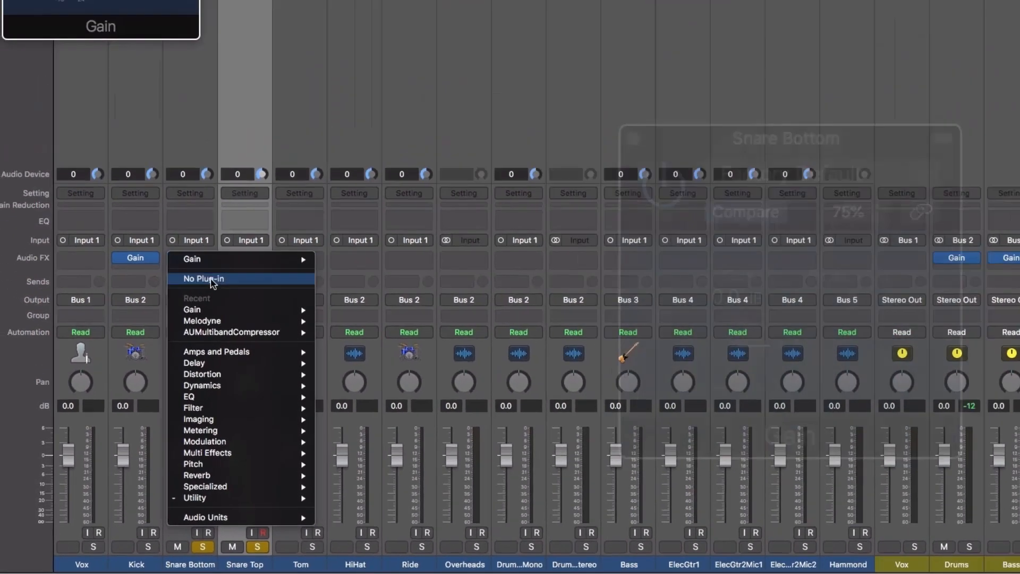
Step: Set Snare Bottom's Gain insert slot to No Plug-in
{"action": "left_click", "coordinate": [203, 278]}
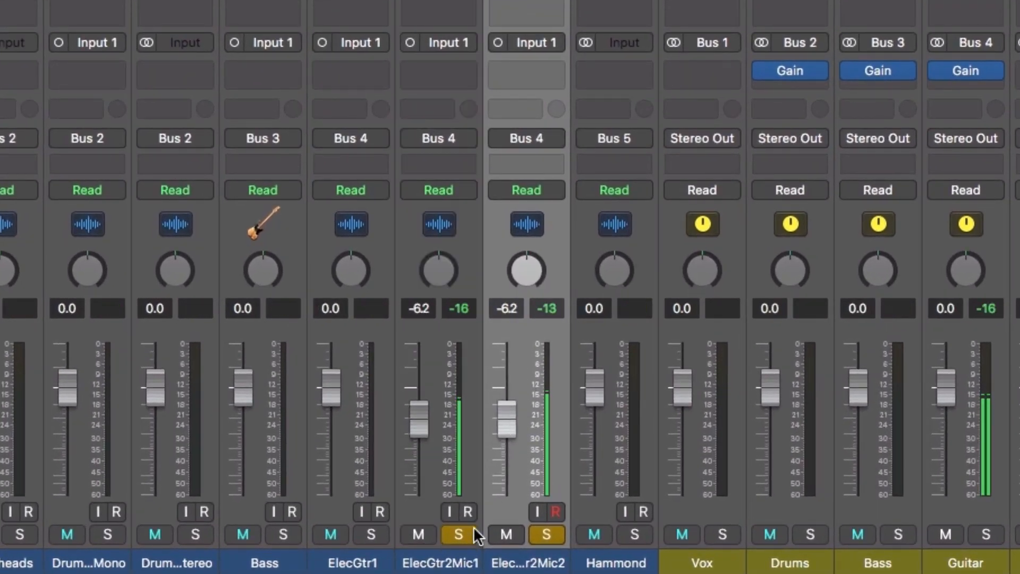
Step: Clear the solos on ElecGtr2Mic1 and ElecGtr2Mic2 in turn
{"action": "left_click", "coordinate": [458, 534]}
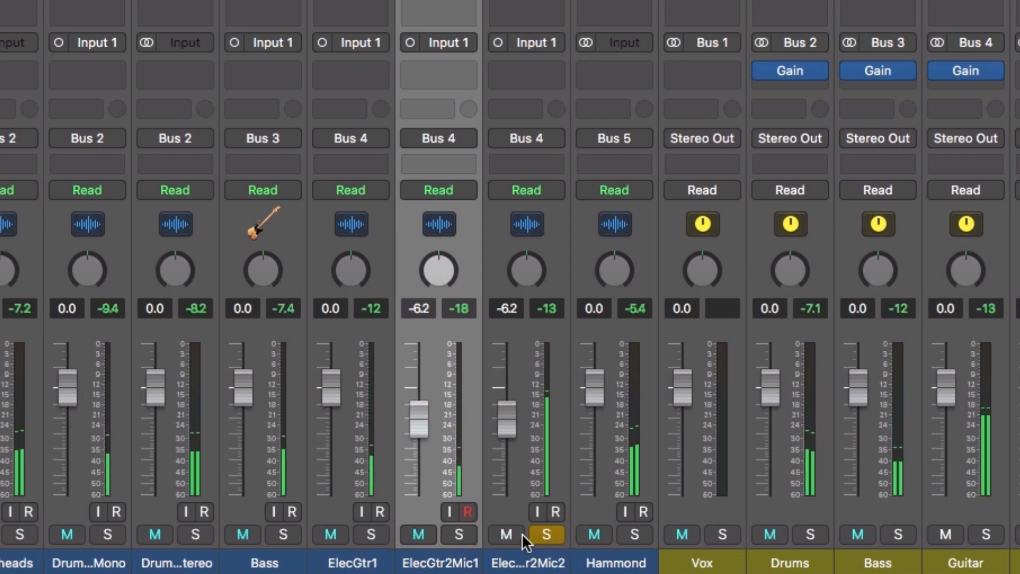
{"action": "left_click", "coordinate": [458, 534]}
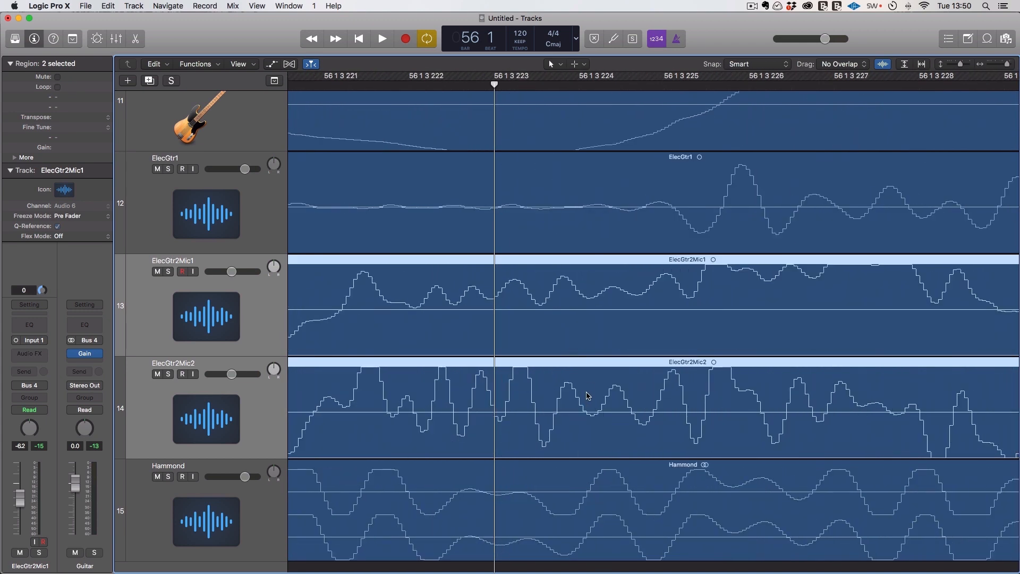
{"action": "mouse_move", "coordinate": [725, 330]}
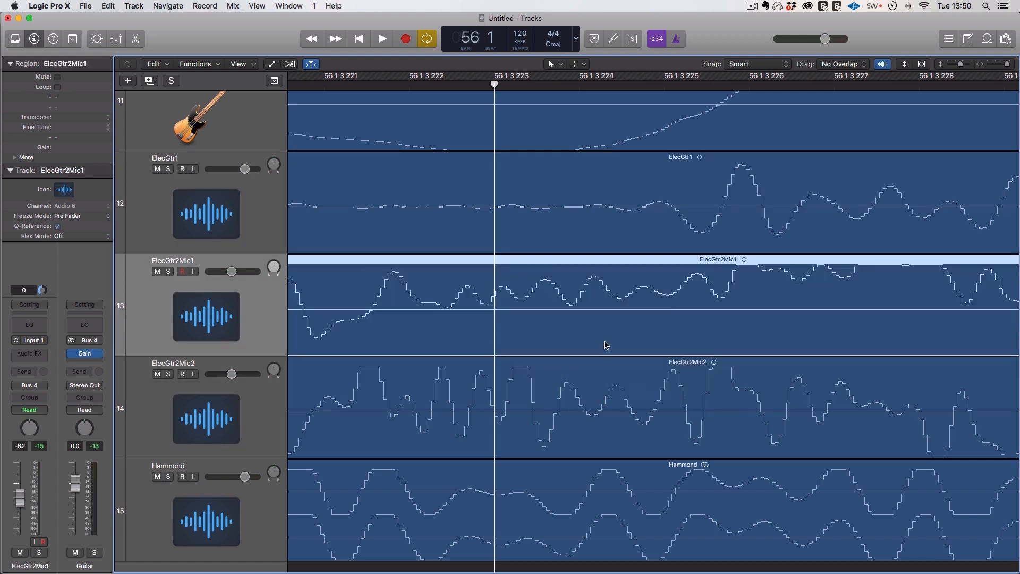
{"action": "mouse_move", "coordinate": [564, 395]}
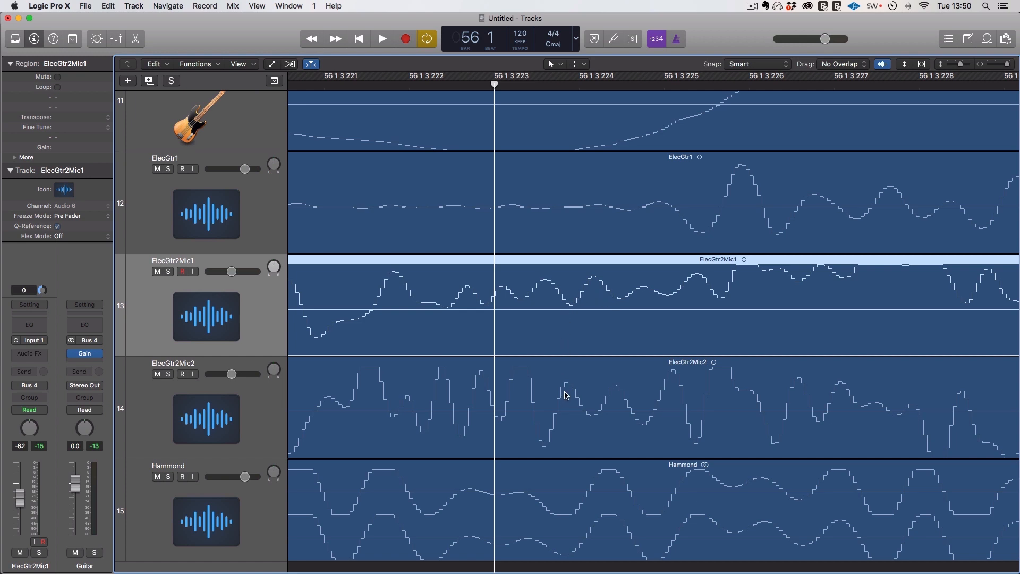
{"action": "mouse_move", "coordinate": [571, 311]}
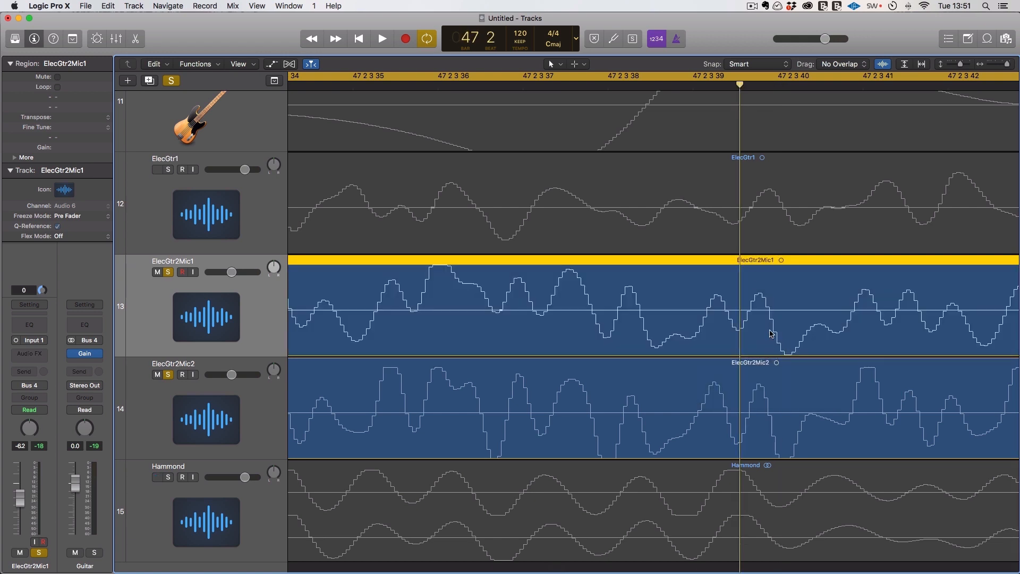
Step: Select the ElecGtr2Mic1 region in the arrangement
{"action": "left_click", "coordinate": [382, 38]}
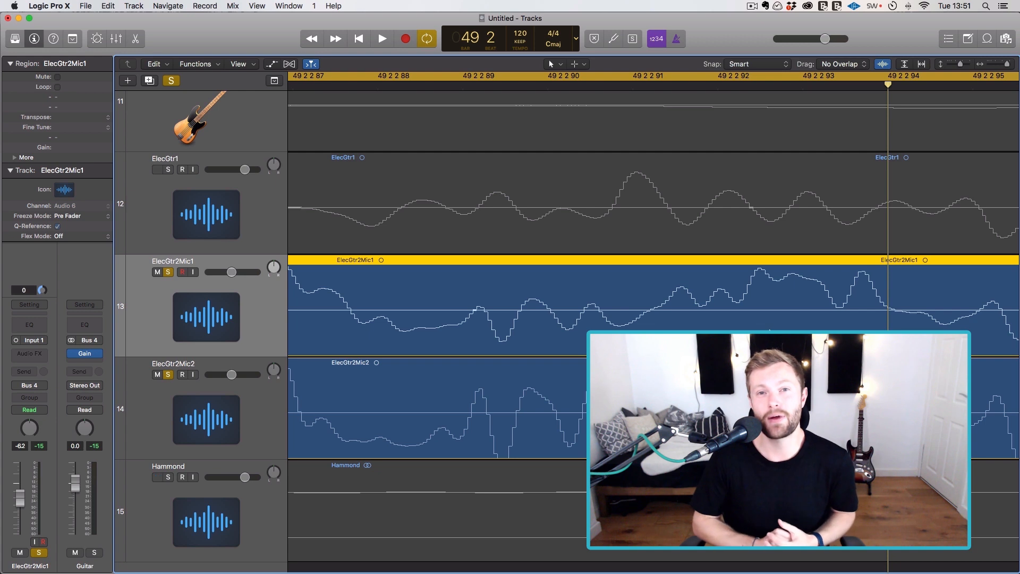
{"action": "mouse_move", "coordinate": [490, 127]}
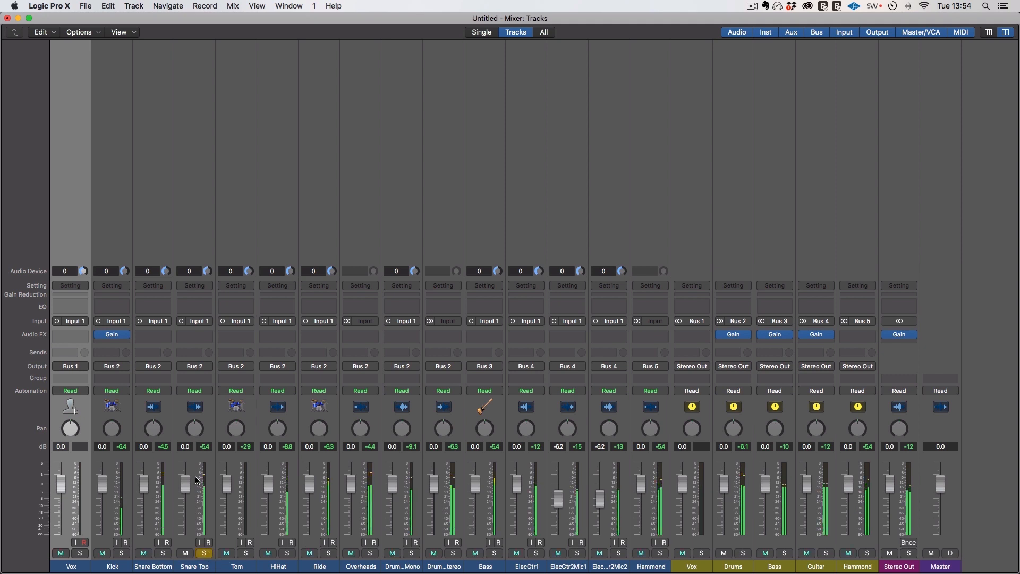
Step: Raise Snare Top to about +3.8 dB and sweep a narrow EQ boost down toward 530 Hz
{"action": "left_click_drag", "start_coordinate": [193, 480], "coordinate": [194, 472]}
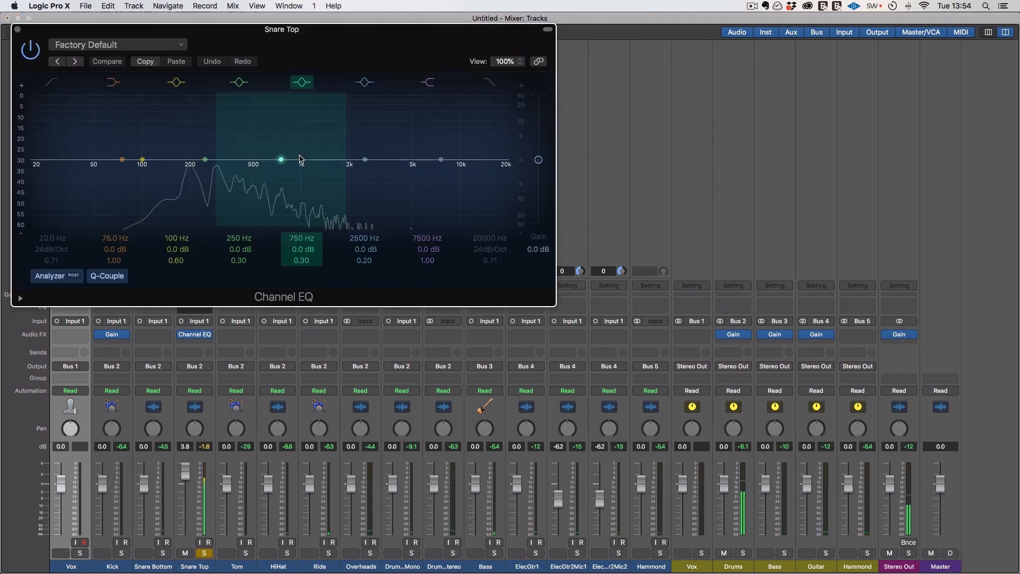
{"action": "left_click_drag", "start_coordinate": [280, 159], "coordinate": [352, 118]}
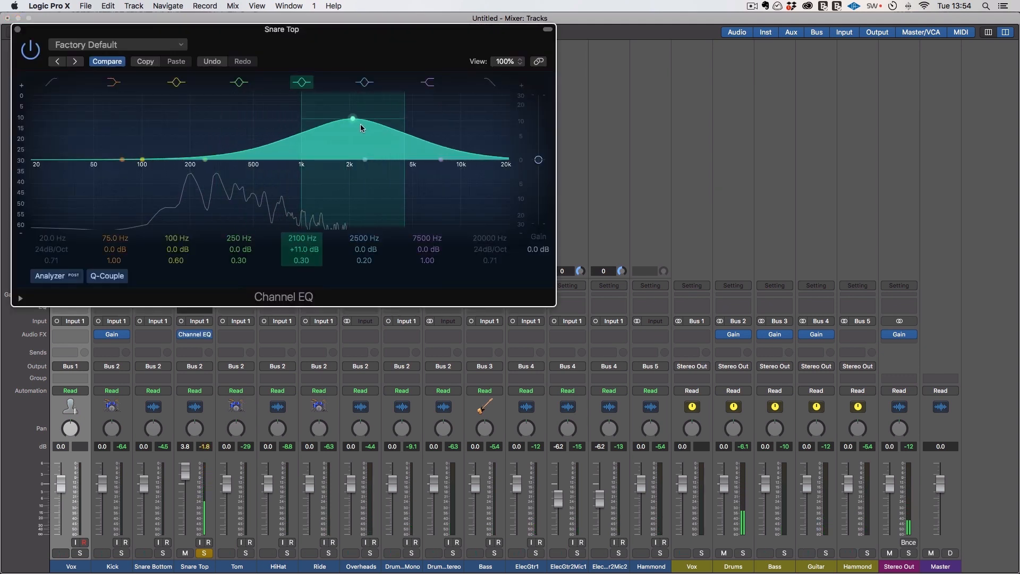
{"action": "left_click_drag", "start_coordinate": [352, 119], "coordinate": [362, 116]}
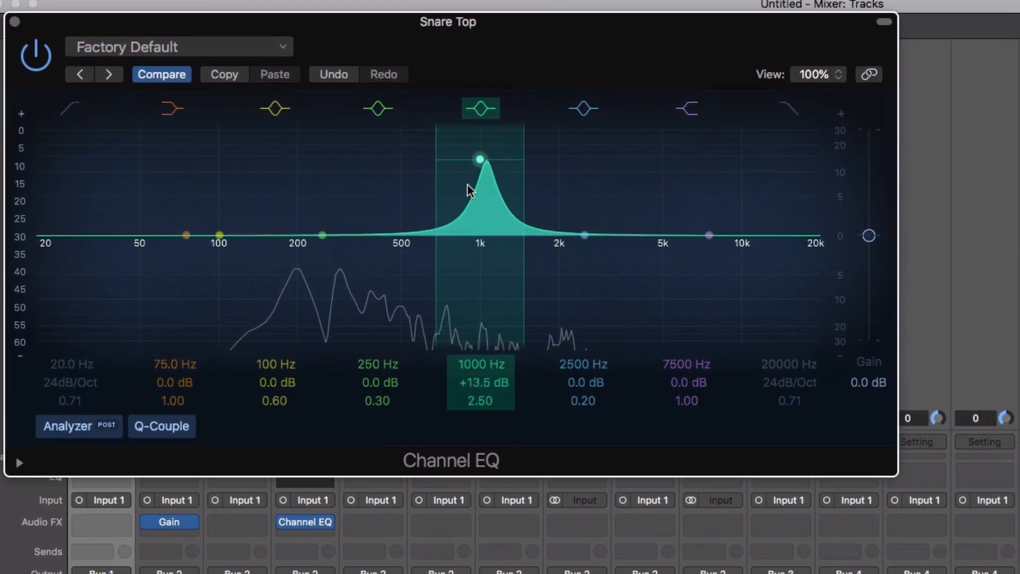
{"action": "left_click_drag", "start_coordinate": [478, 157], "coordinate": [459, 156]}
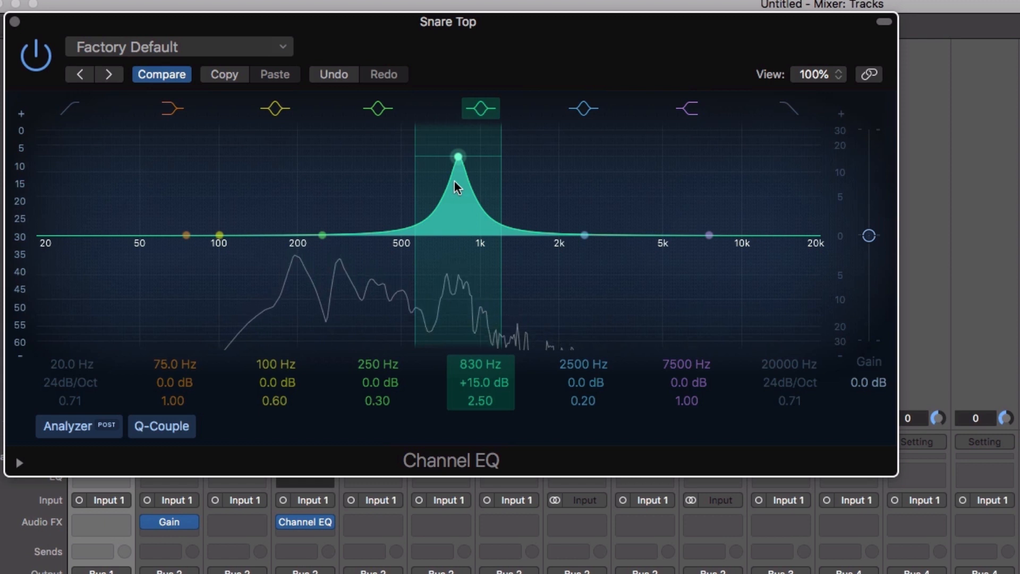
{"action": "left_click_drag", "start_coordinate": [457, 155], "coordinate": [406, 148]}
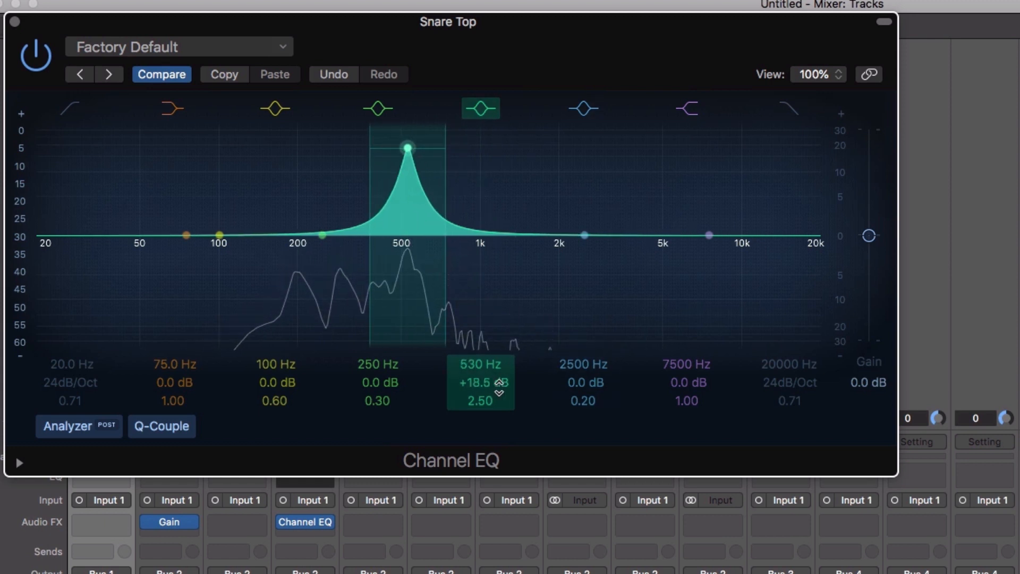
Step: Cut 6.5 dB at 530 Hz and raise the Snare Top high-pass to about 71 Hz
{"action": "left_click_drag", "start_coordinate": [407, 148], "coordinate": [408, 287]}
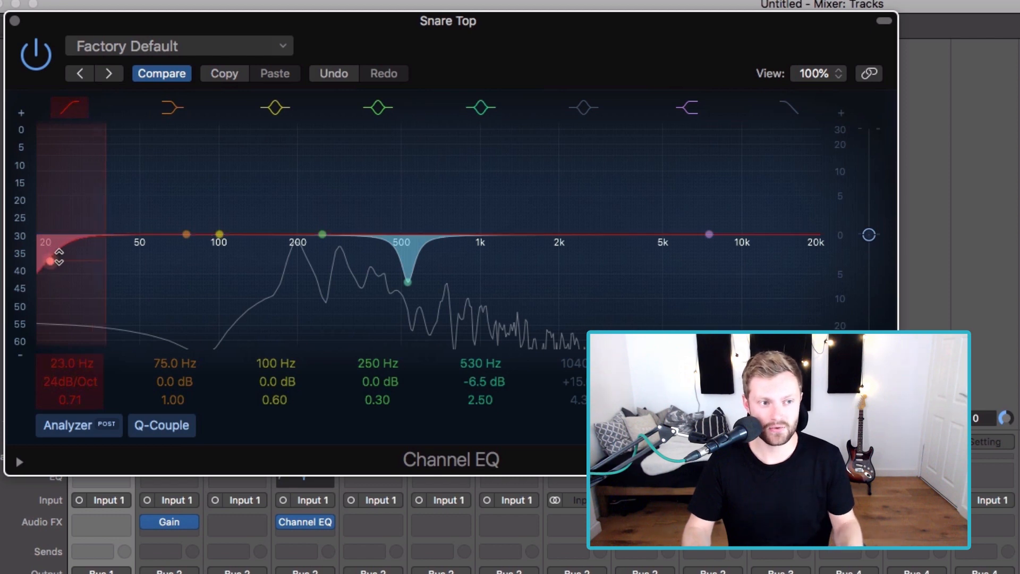
{"action": "left_click_drag", "start_coordinate": [70, 262], "coordinate": [140, 261]}
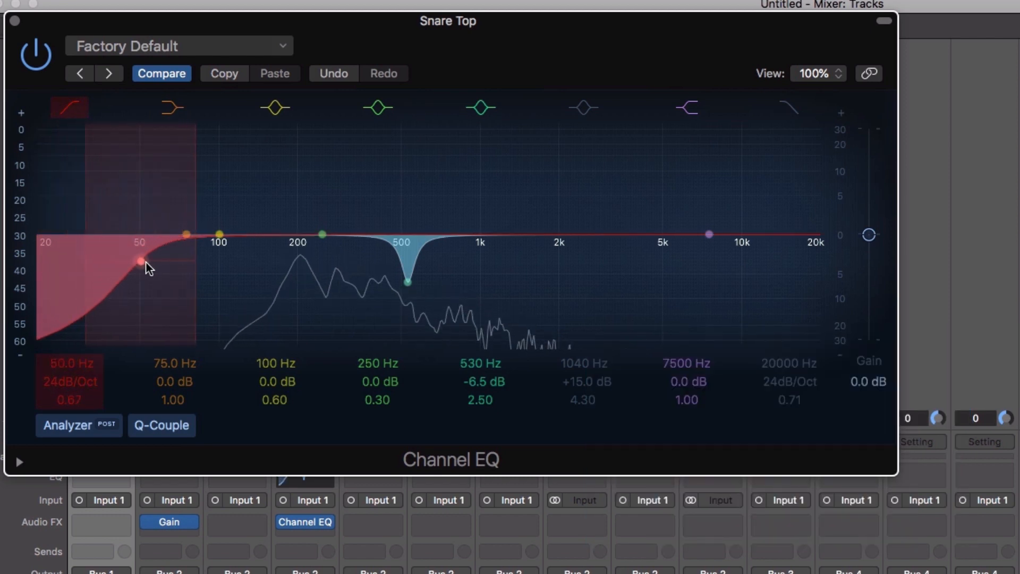
{"action": "left_click_drag", "start_coordinate": [139, 262], "coordinate": [180, 261]}
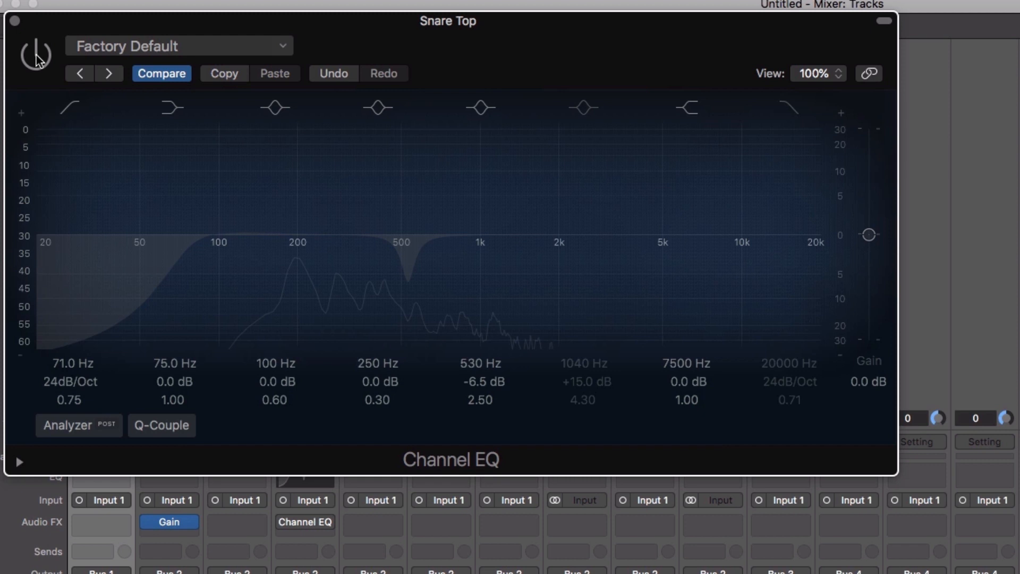
Step: Switch the Snare Top Channel EQ back on to compare against bypass
{"action": "left_click", "coordinate": [37, 51]}
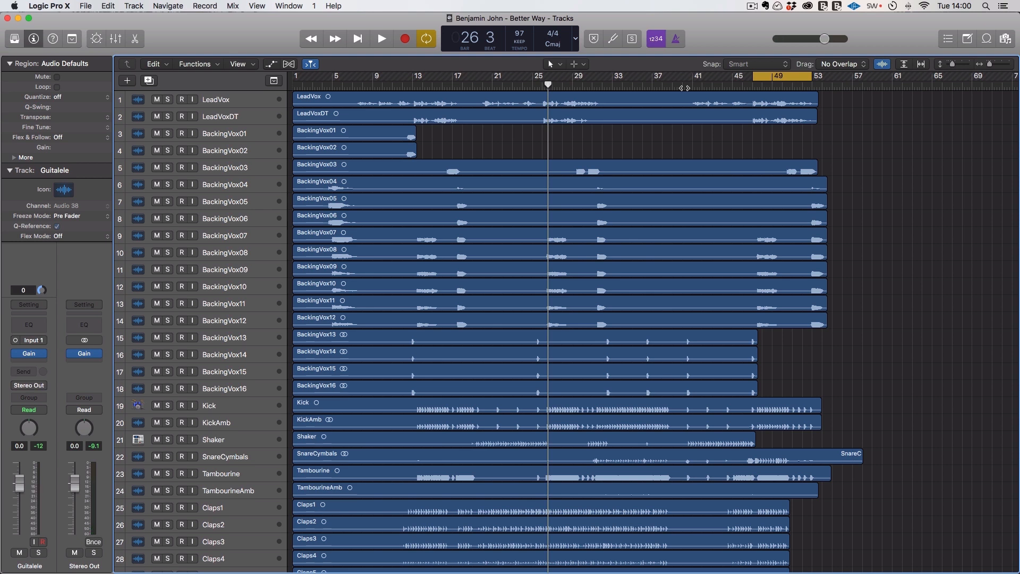
{"action": "mouse_move", "coordinate": [761, 43]}
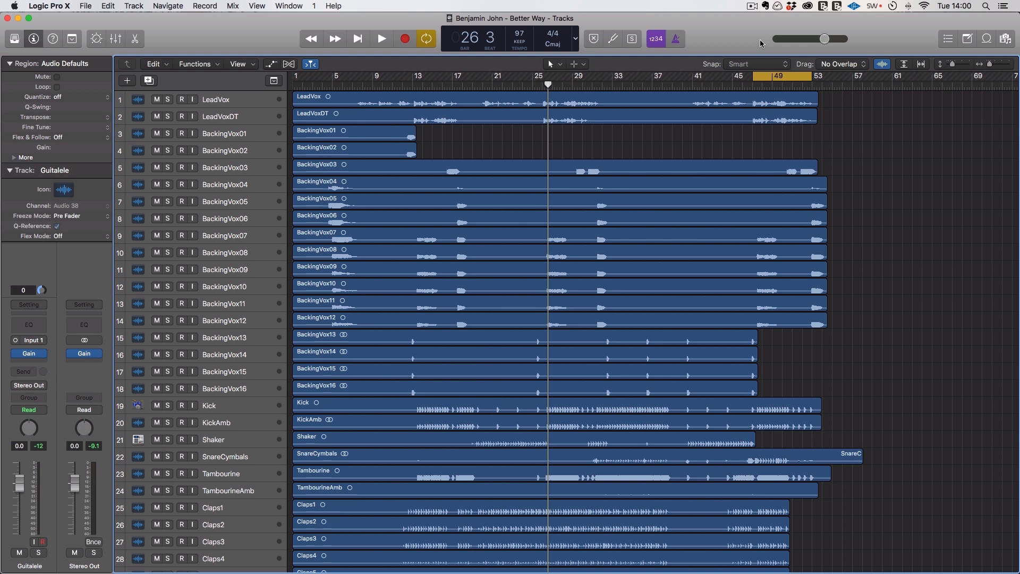
Step: Play the Better Way song briefly, then stop playback
{"action": "left_click", "coordinate": [380, 38]}
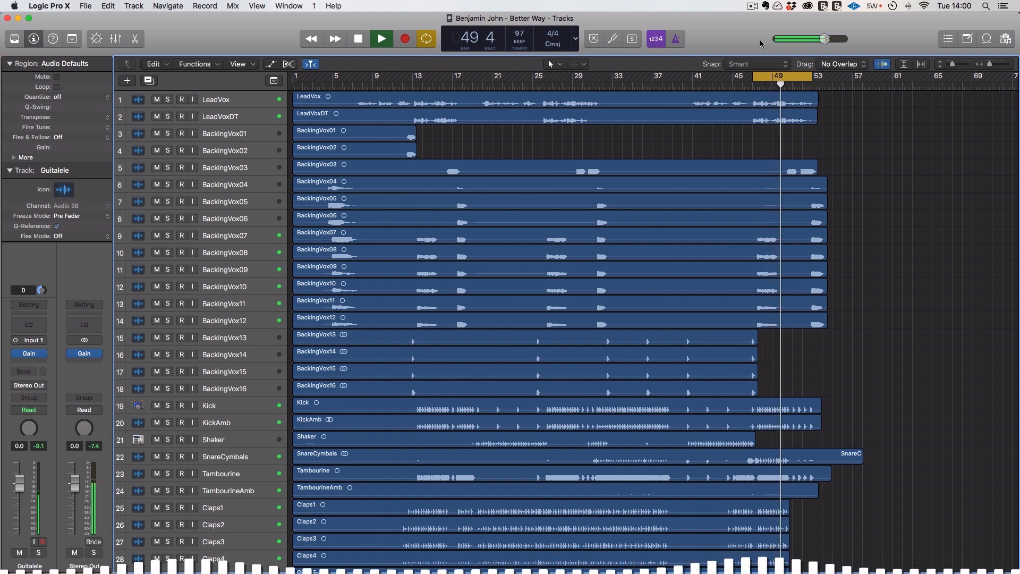
{"action": "left_click", "coordinate": [357, 38]}
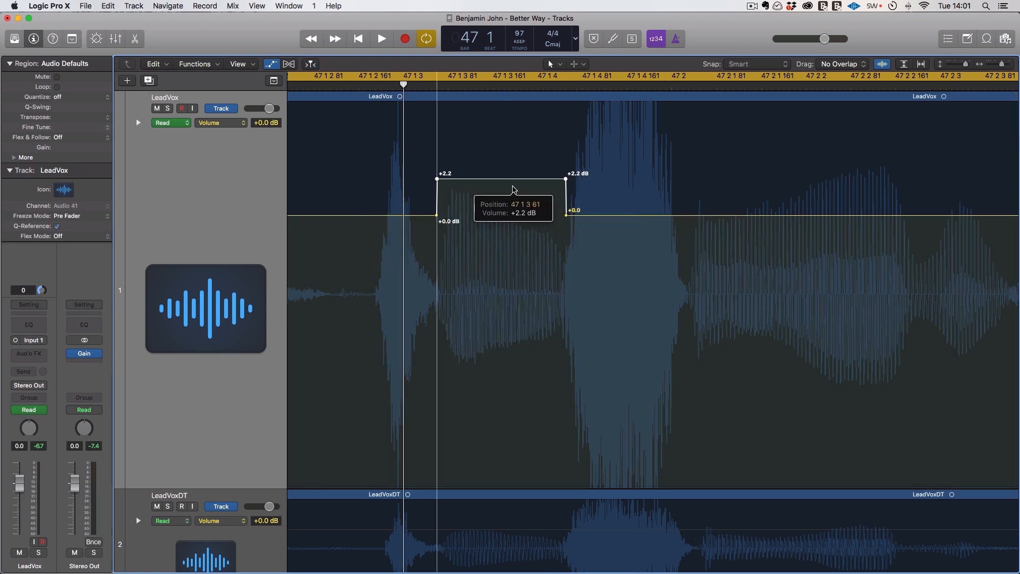
Step: Ride LeadVox volume: first boost to +1.6 dB, a -0.9 dB dip, marked section +2.4 dB
{"action": "left_click_drag", "start_coordinate": [514, 180], "coordinate": [514, 189]}
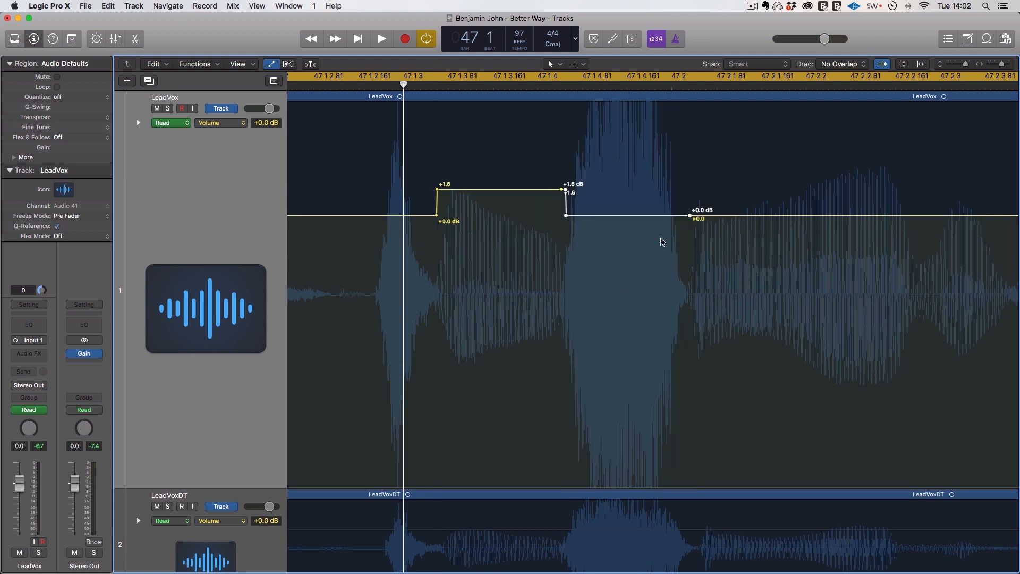
{"action": "left_click", "coordinate": [167, 108]}
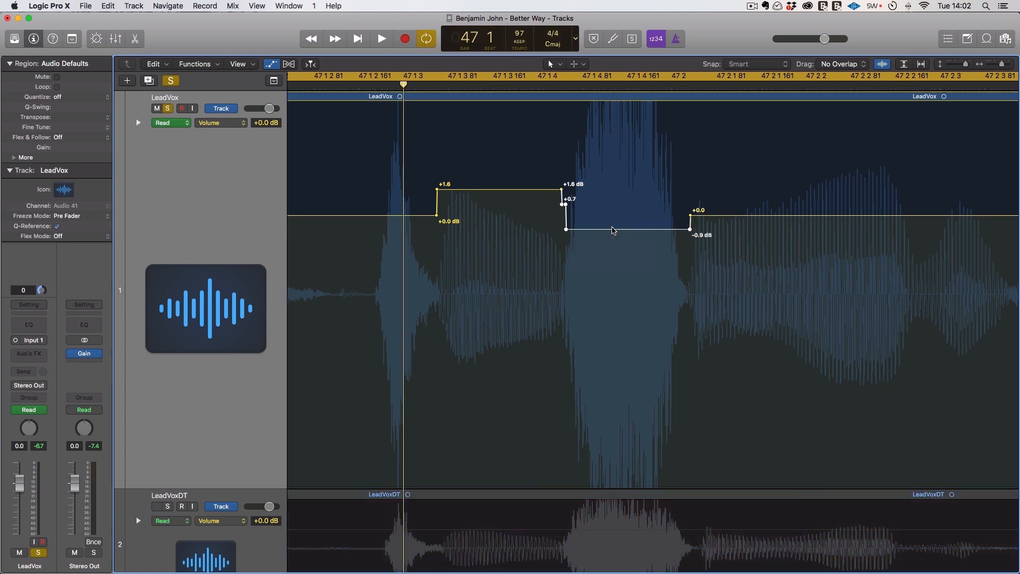
{"action": "left_click", "coordinate": [381, 38]}
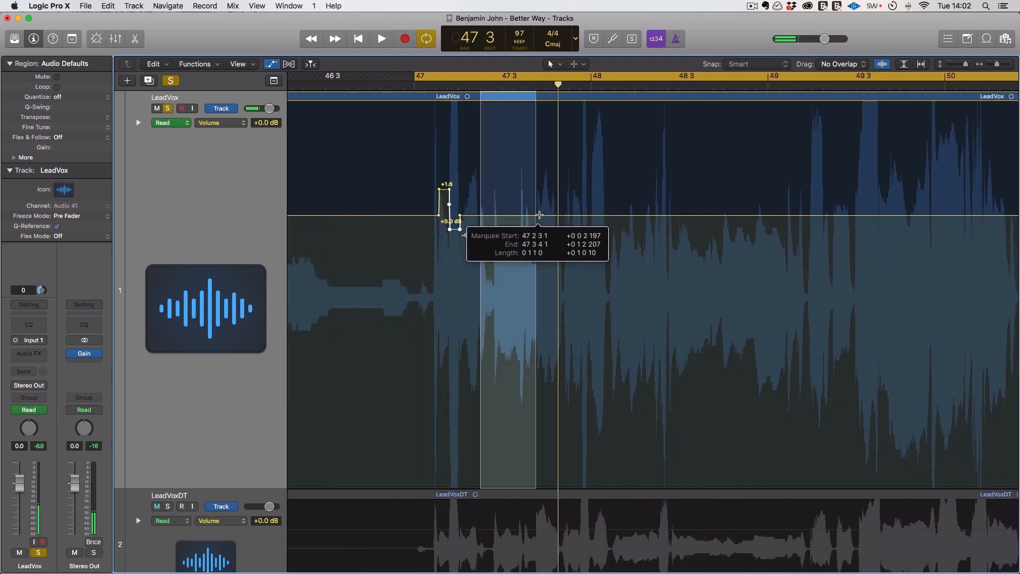
{"action": "left_click_drag", "start_coordinate": [539, 214], "coordinate": [521, 177]}
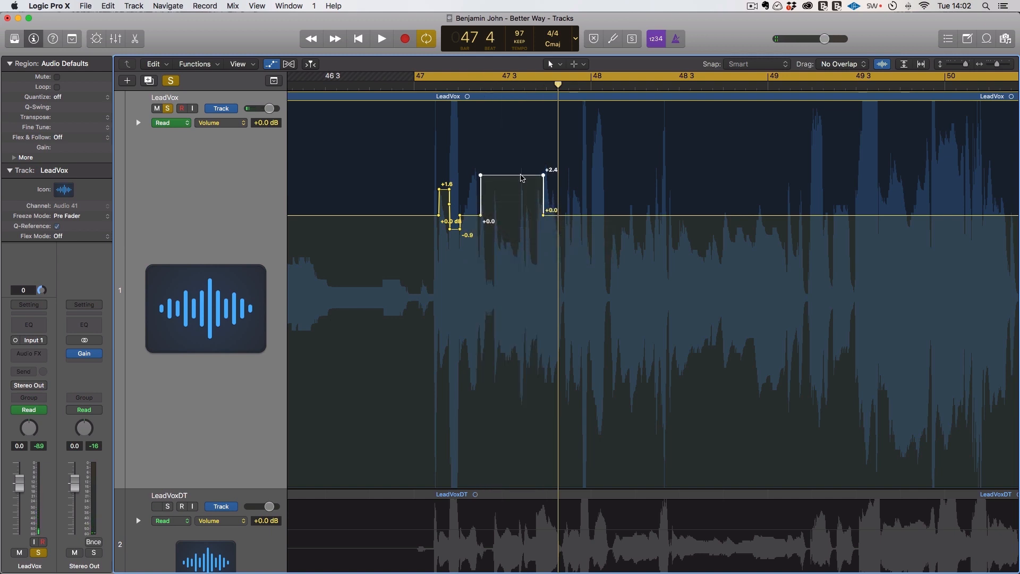
{"action": "left_click", "coordinate": [381, 38]}
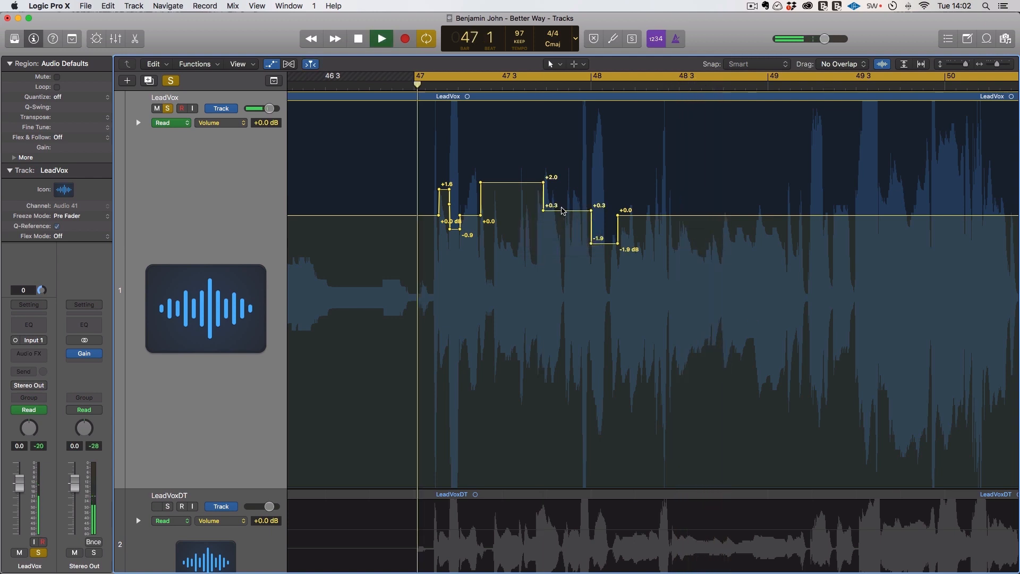
Step: Add a +1.1 dB LeadVox volume bump near bar 48 and stop playback
{"action": "left_click_drag", "start_coordinate": [553, 207], "coordinate": [564, 207]}
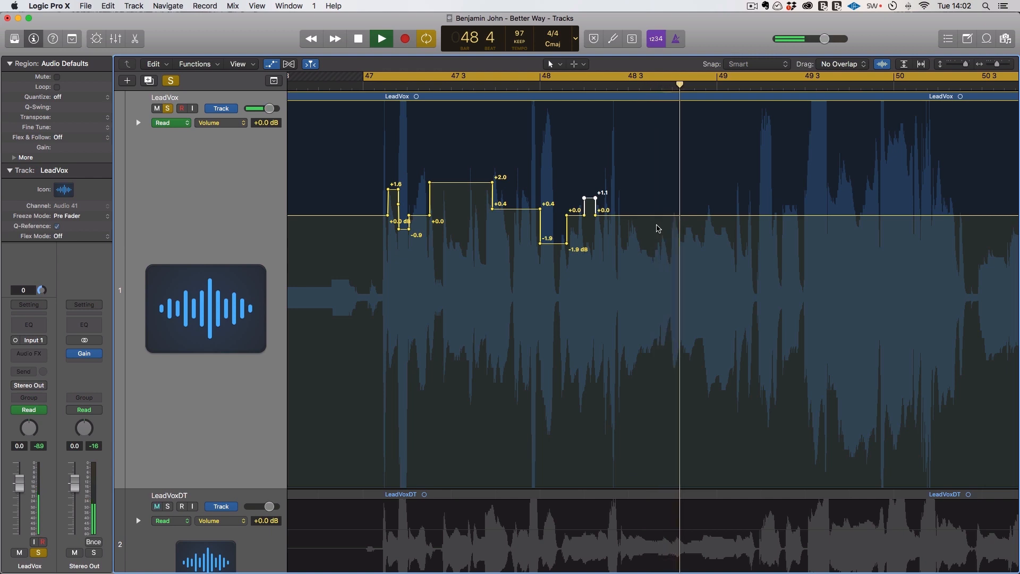
{"action": "left_click", "coordinate": [381, 38]}
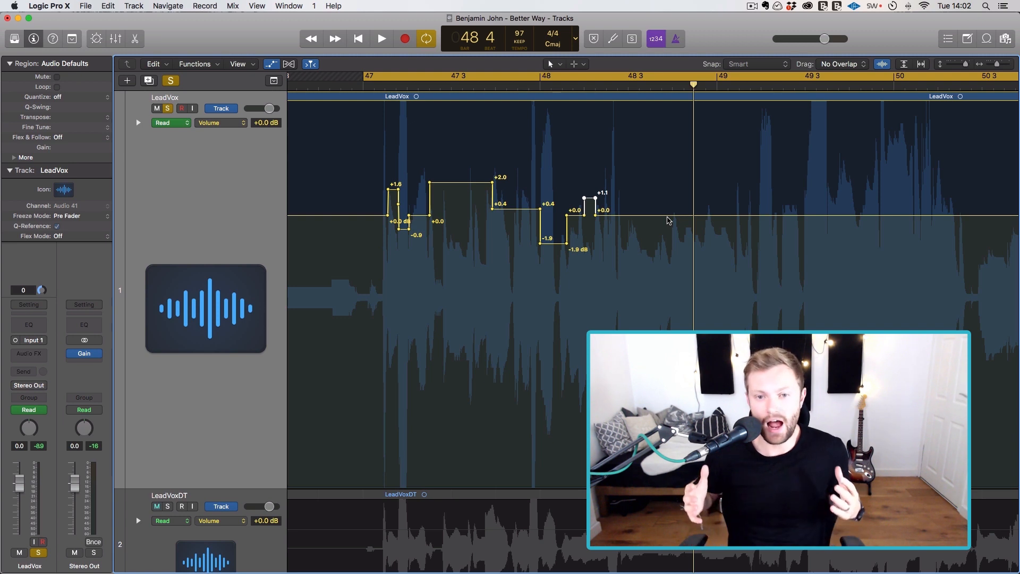
{"action": "mouse_move", "coordinate": [261, 306]}
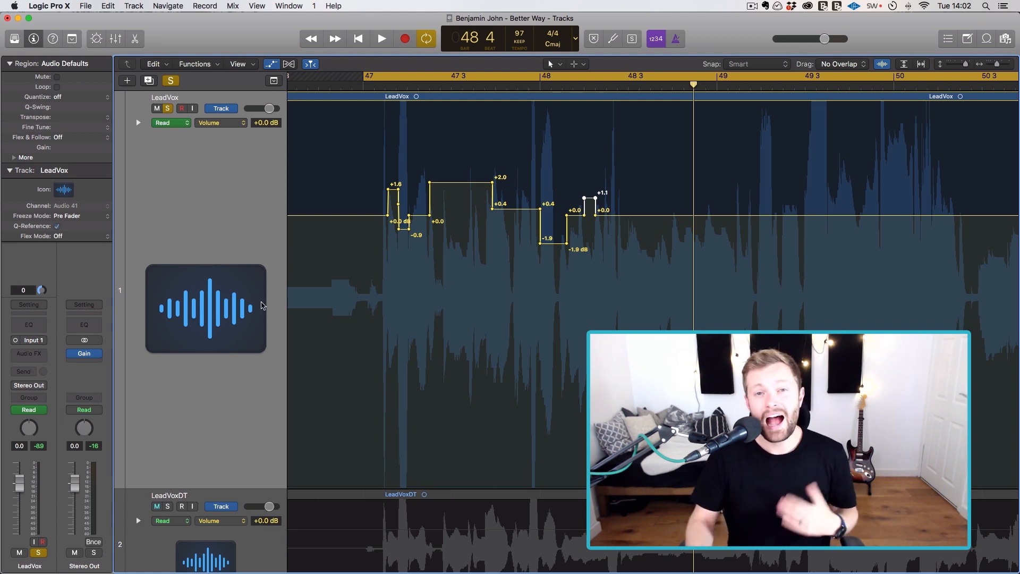
{"action": "left_click", "coordinate": [28, 353]}
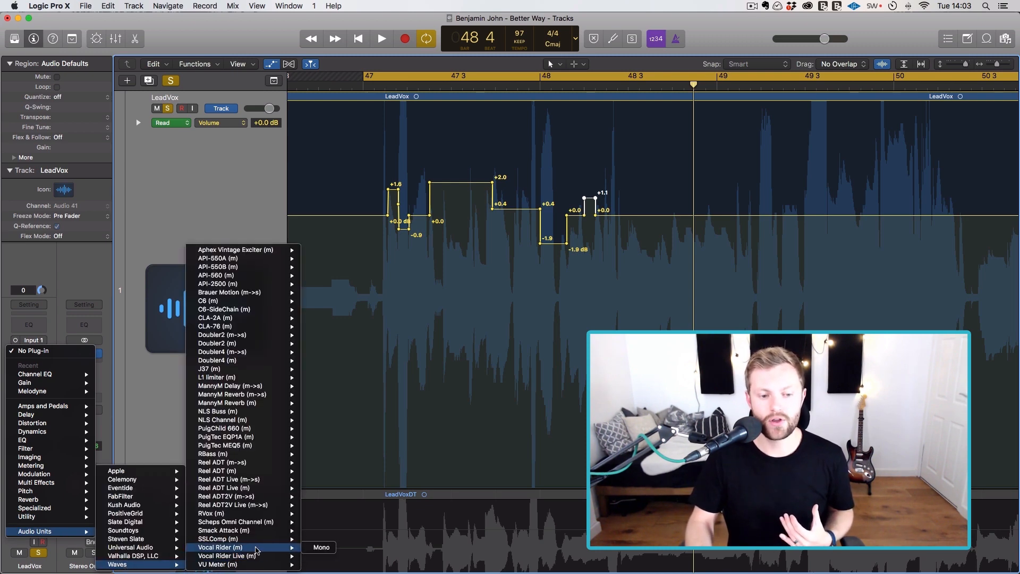
Step: Insert mono Waves Vocal Rider on LeadVox, enable WRITE, and set the track to Write mode
{"action": "left_click", "coordinate": [219, 547]}
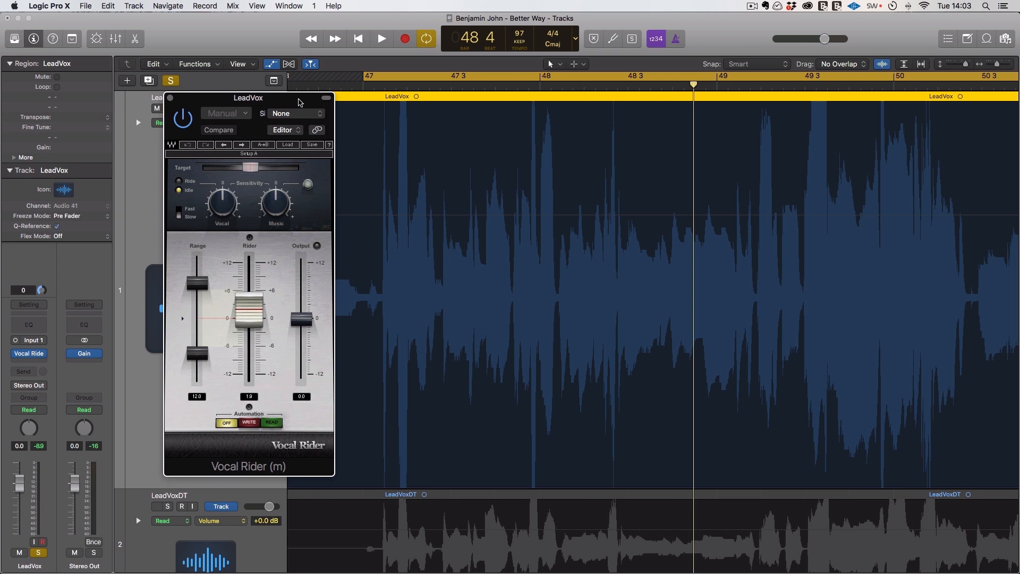
{"action": "left_click", "coordinate": [157, 506]}
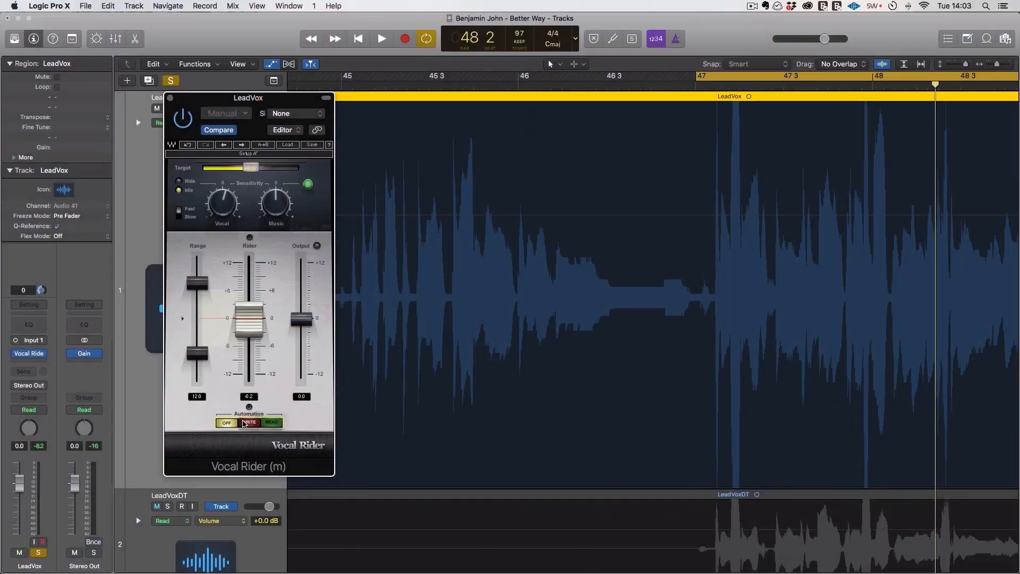
{"action": "left_click", "coordinate": [248, 421]}
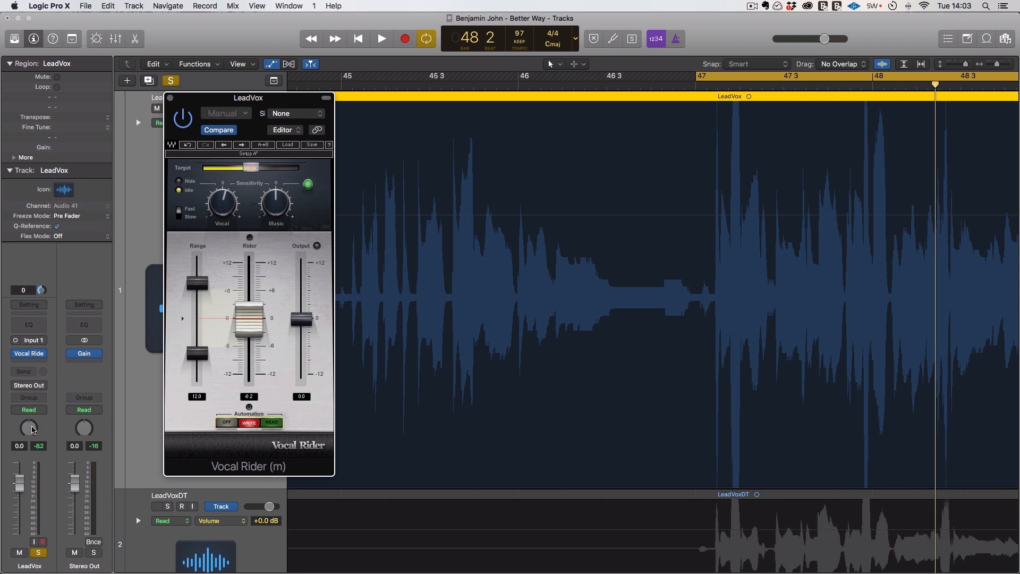
{"action": "left_click", "coordinate": [29, 409]}
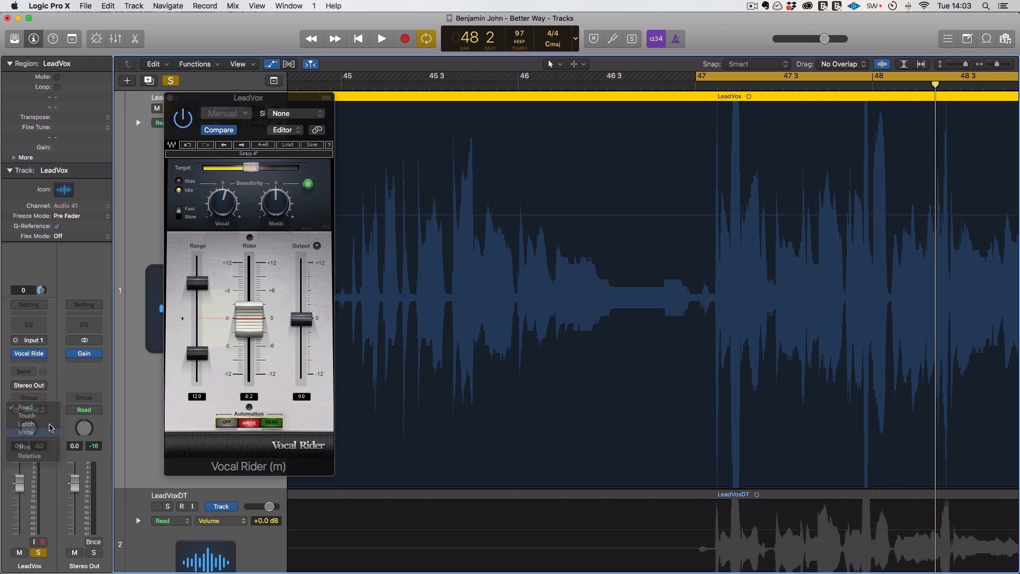
{"action": "left_click", "coordinate": [26, 432]}
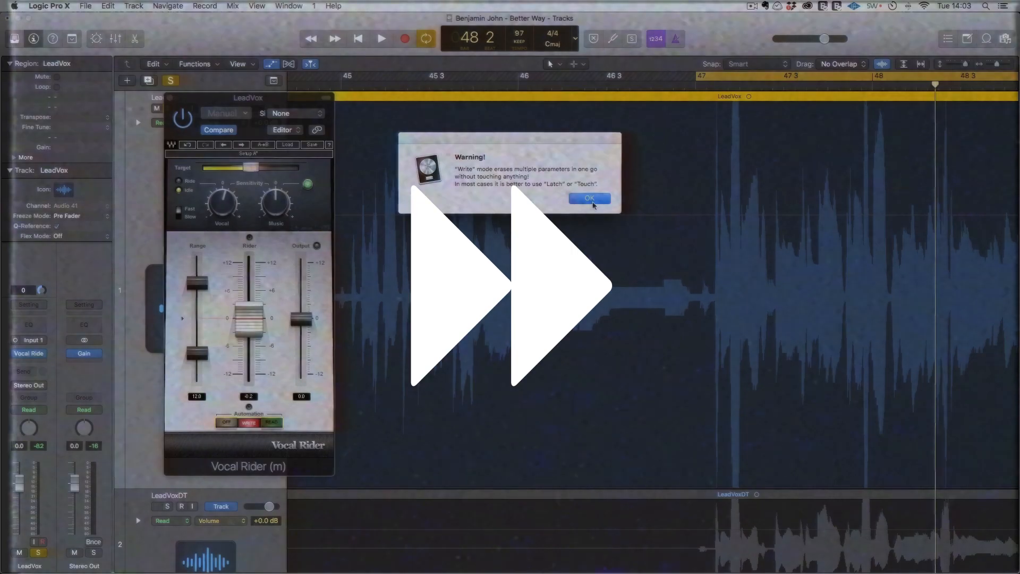
{"action": "left_click", "coordinate": [588, 198]}
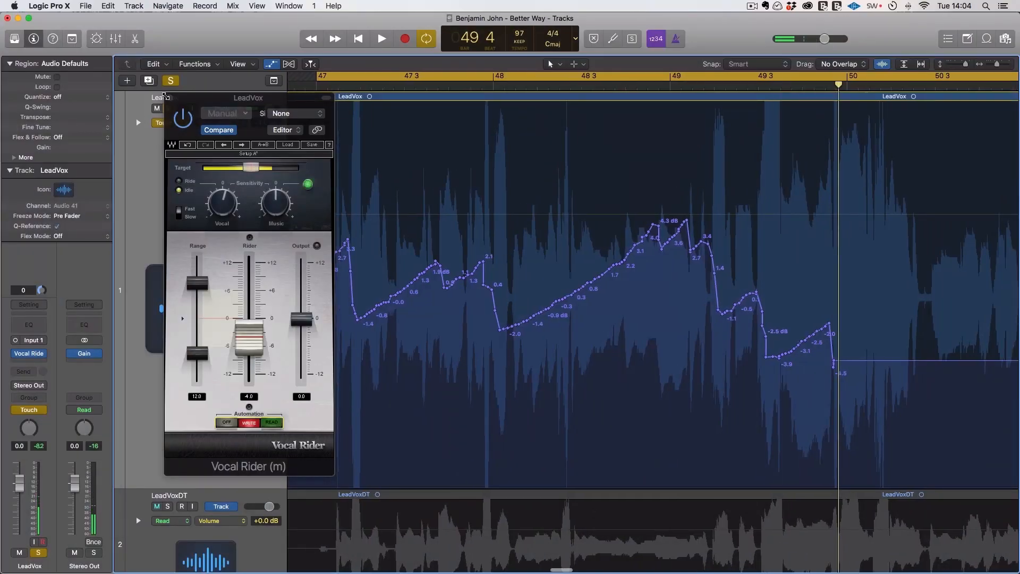